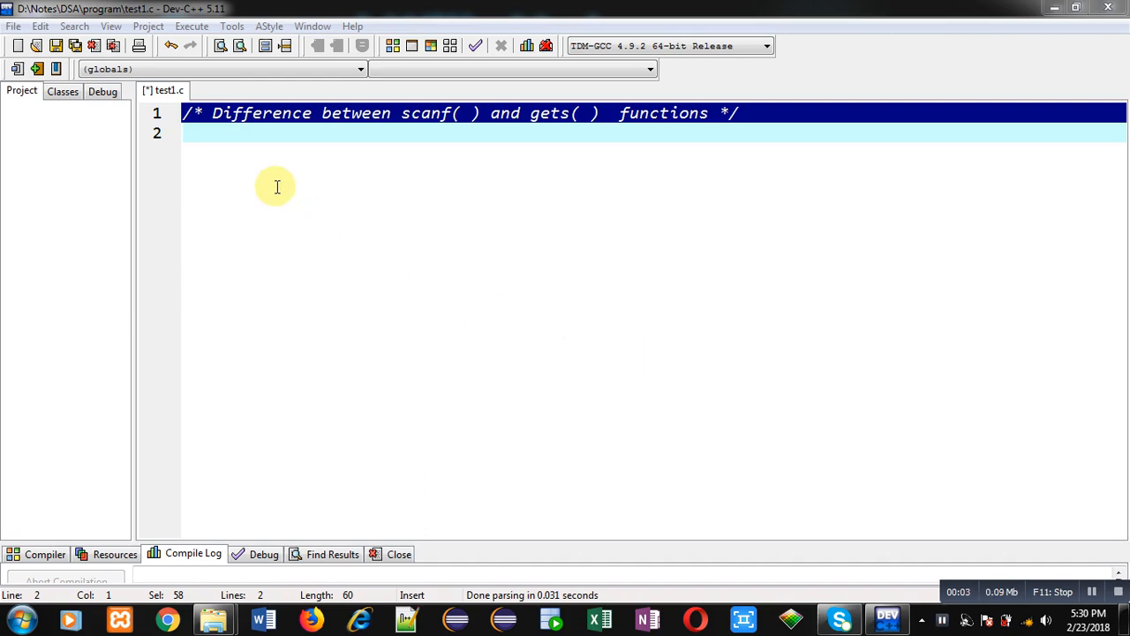
pyautogui.moveTo(394, 141)
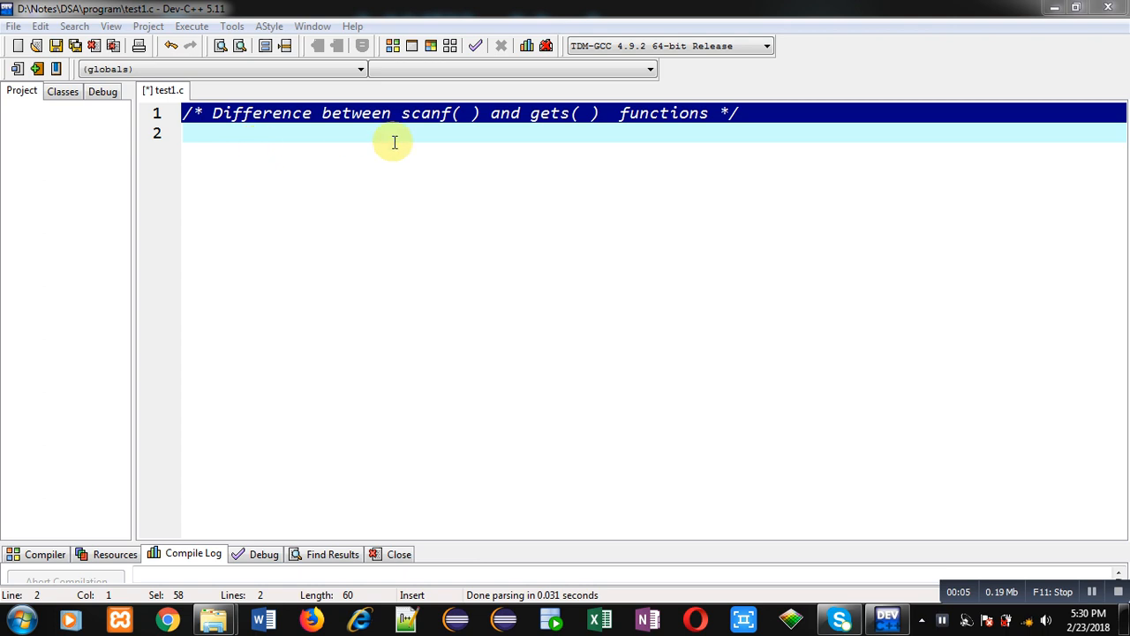
pyautogui.moveTo(668, 131)
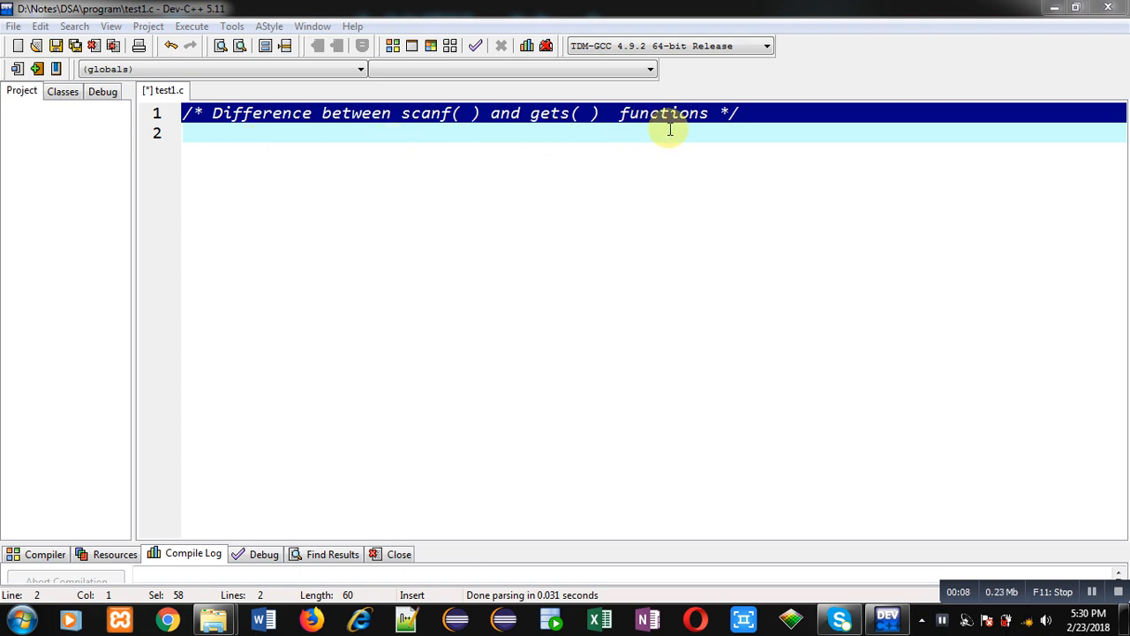
pyautogui.moveTo(566, 134)
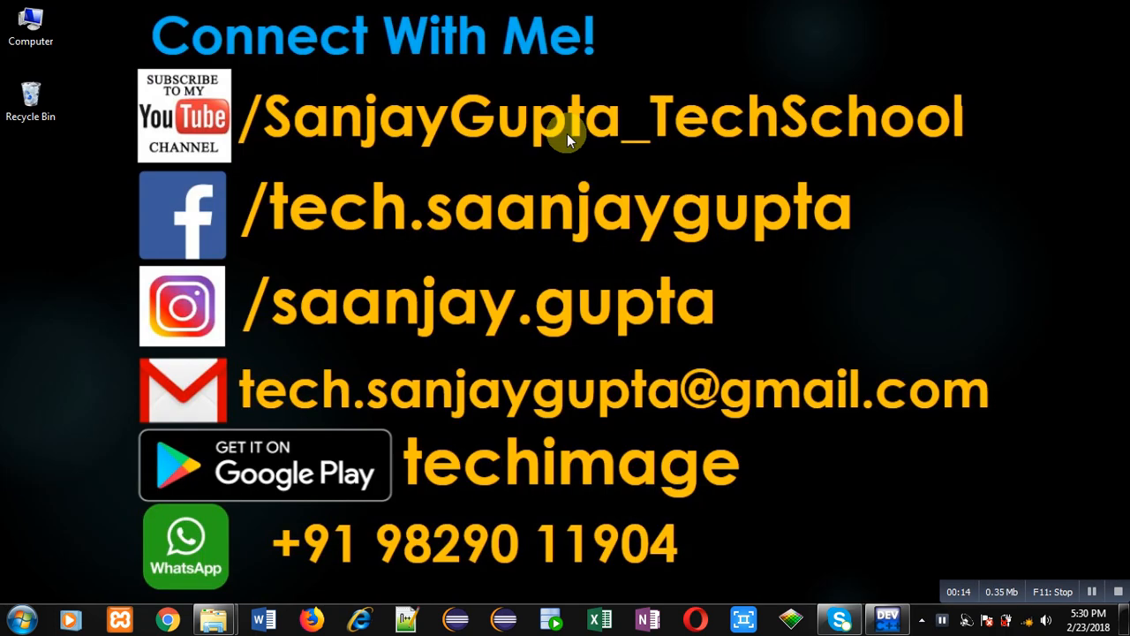
pyautogui.moveTo(228, 169)
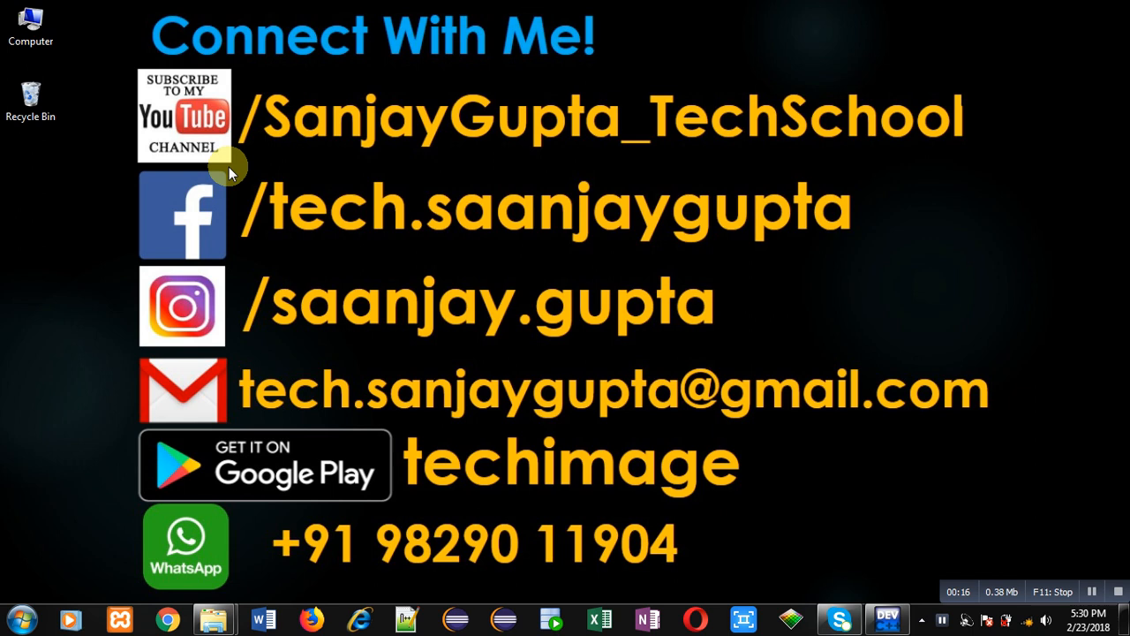
pyautogui.moveTo(216, 169)
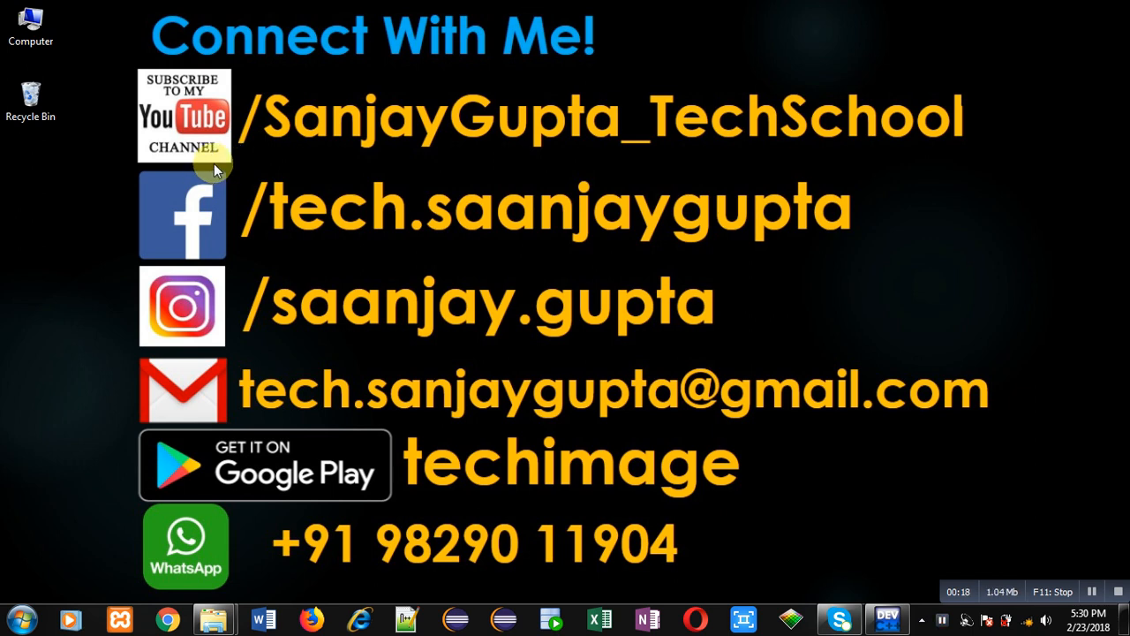
pyautogui.moveTo(227, 166)
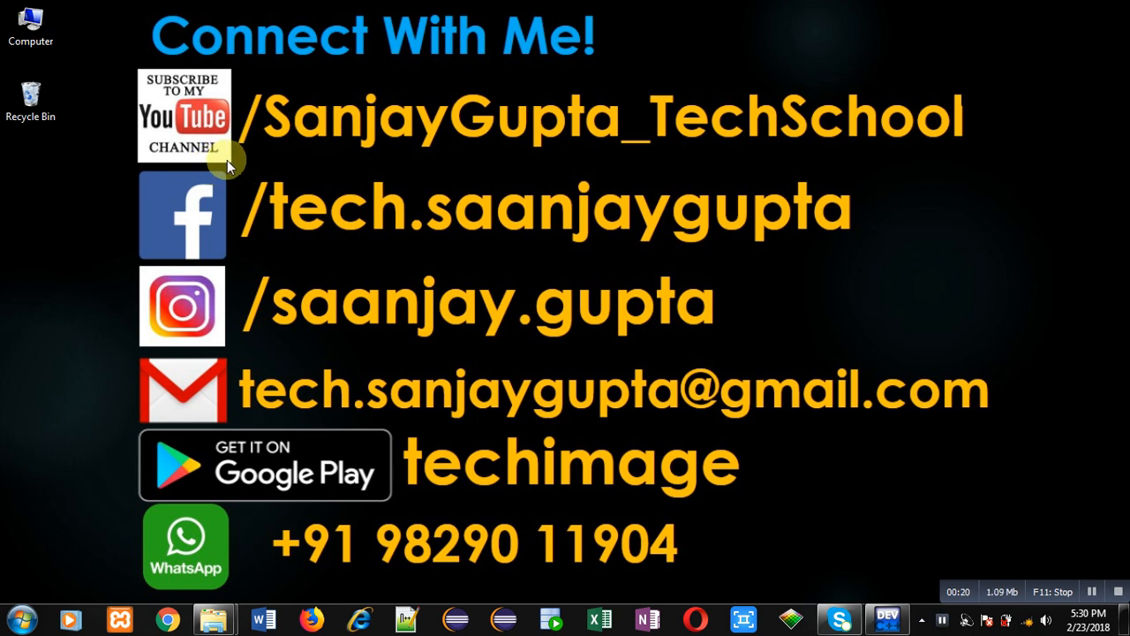
pyautogui.moveTo(636, 173)
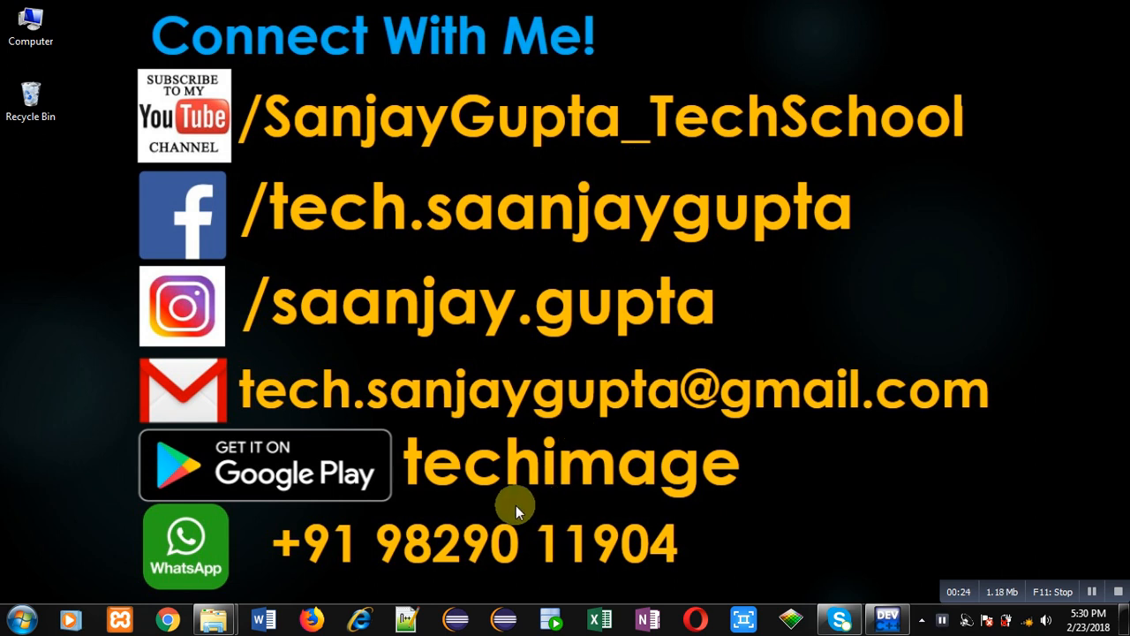
pyautogui.moveTo(572, 511)
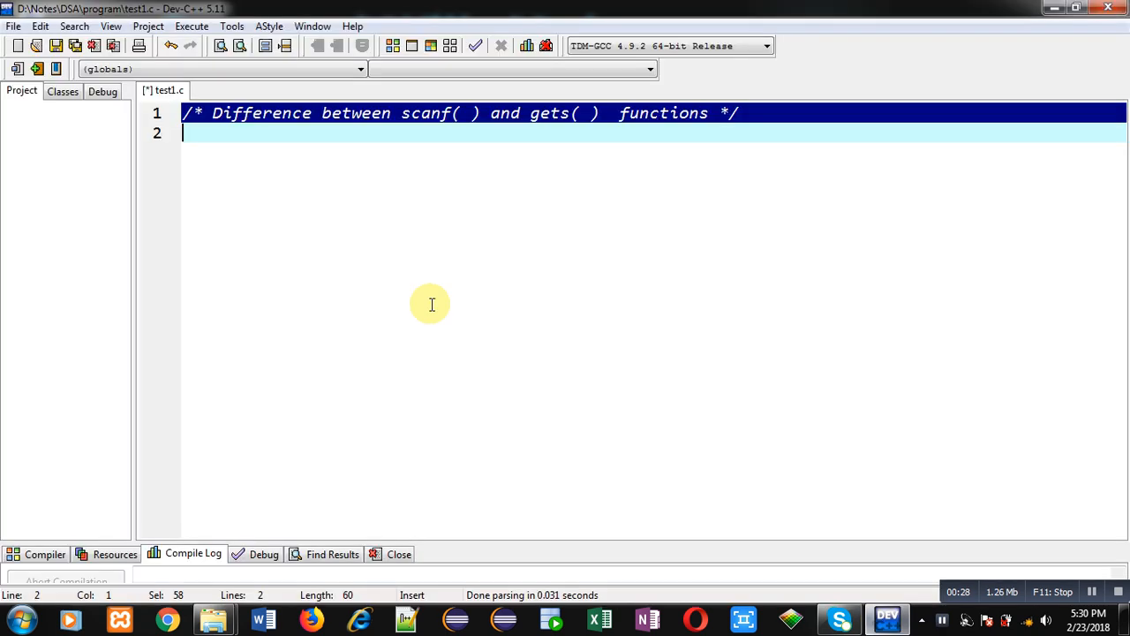
# - Write #include<stdio.h>, int main() with braces and a char str[10] declaration
pyautogui.click(190, 135)
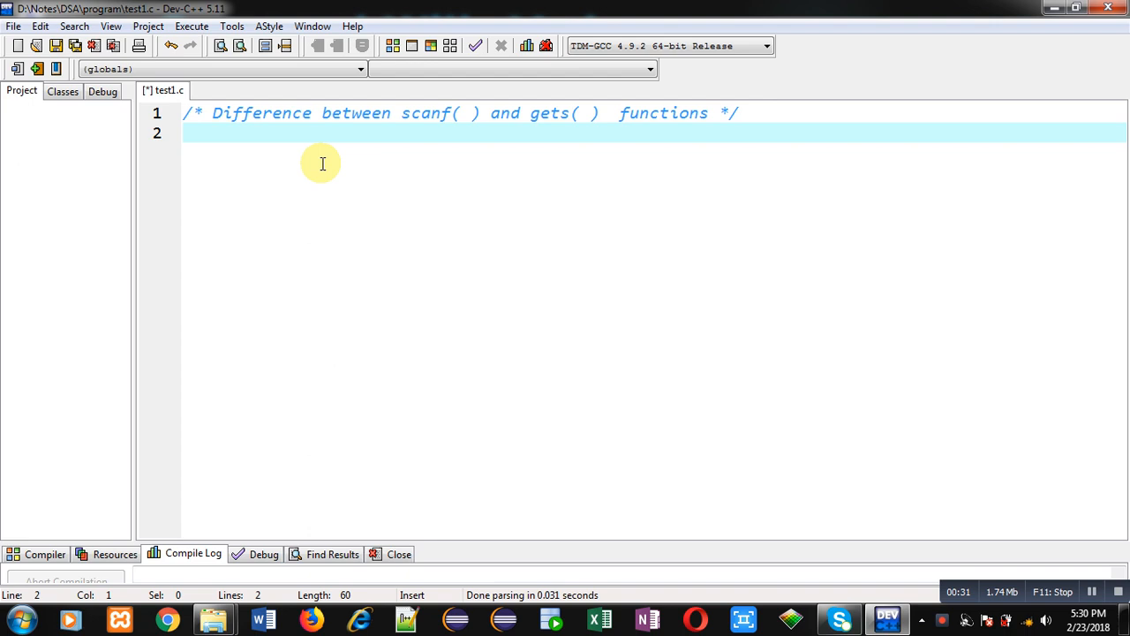
pyautogui.write('#include<s>')
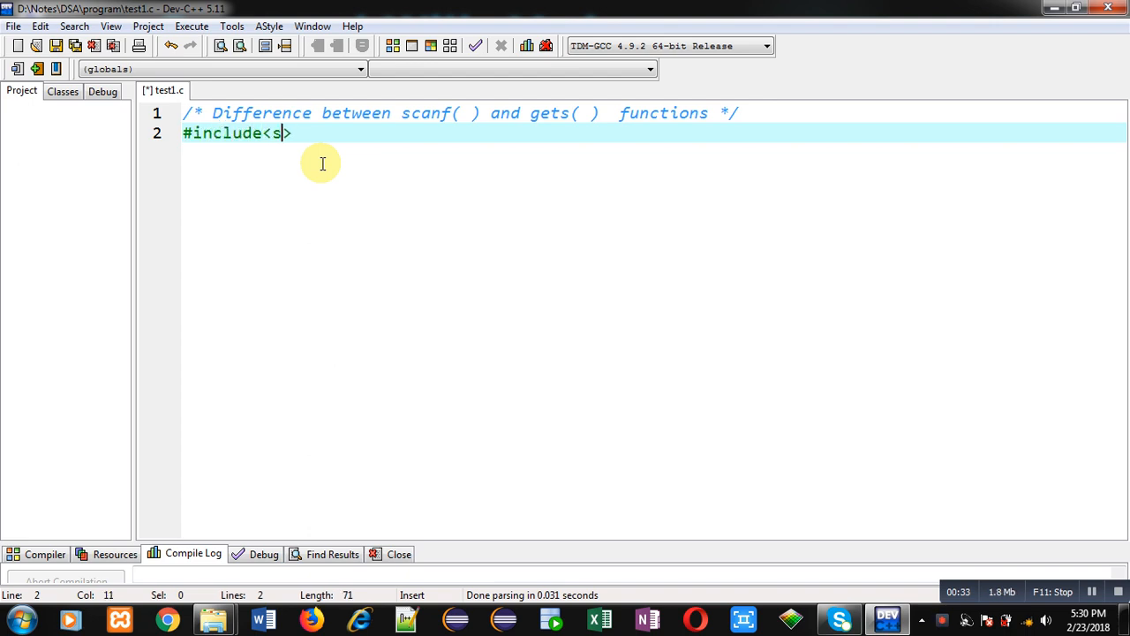
pyautogui.write('t')
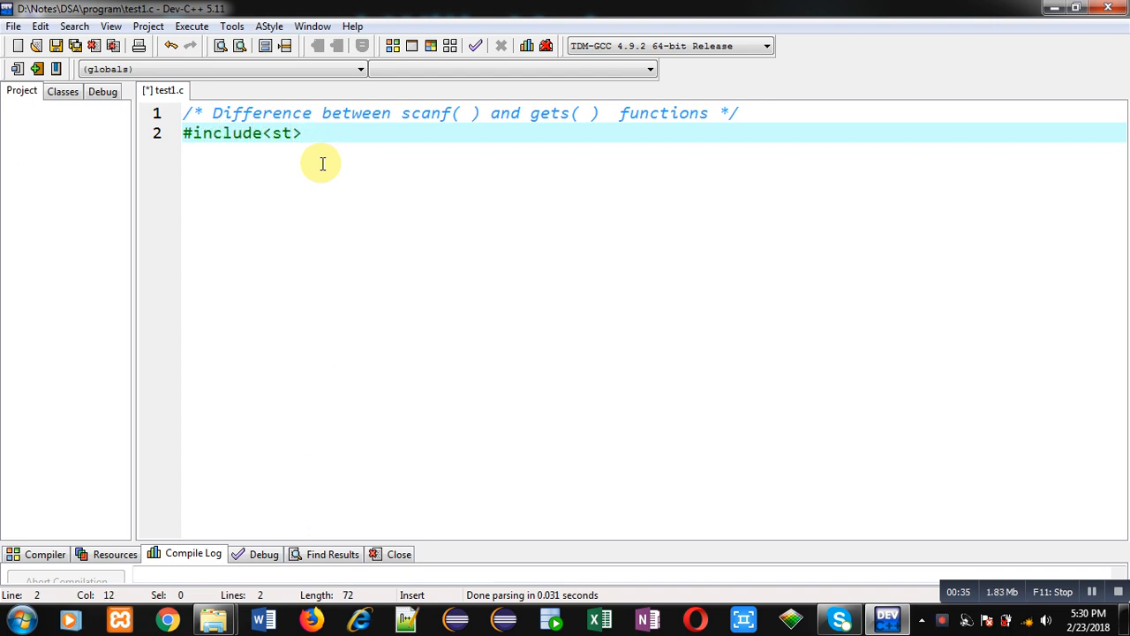
pyautogui.write('dio.h')
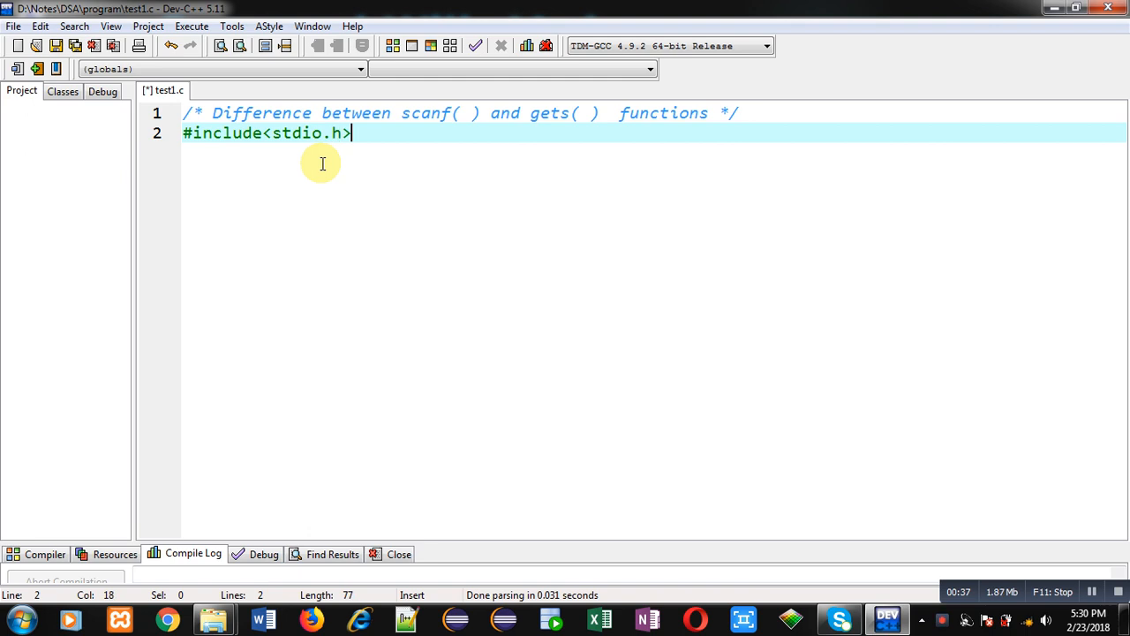
pyautogui.write('int main')
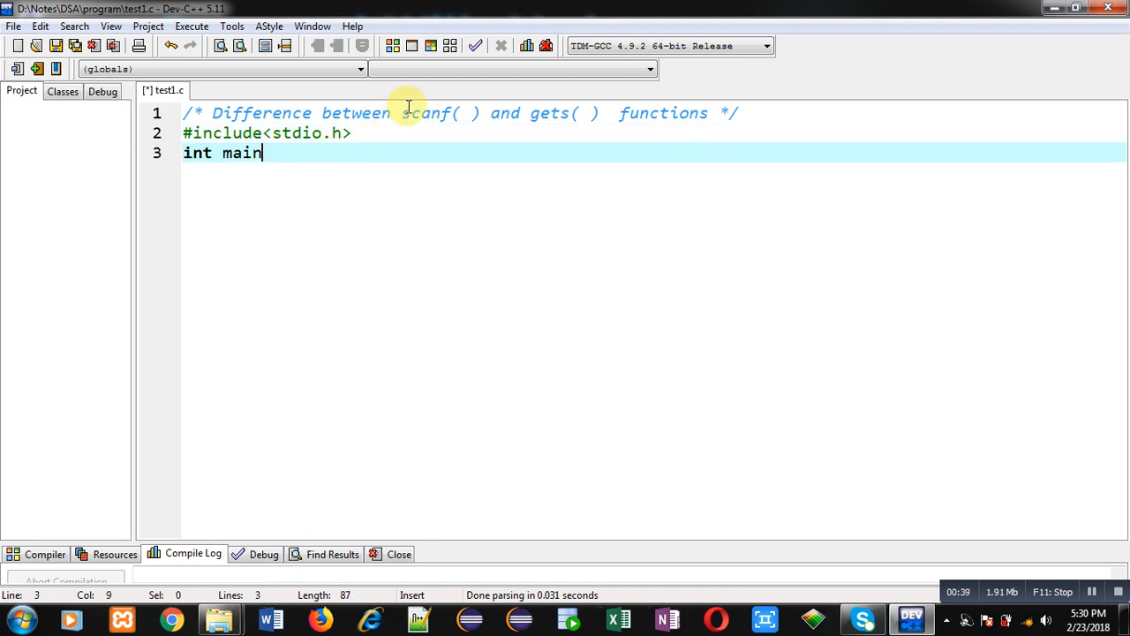
pyautogui.write('()')
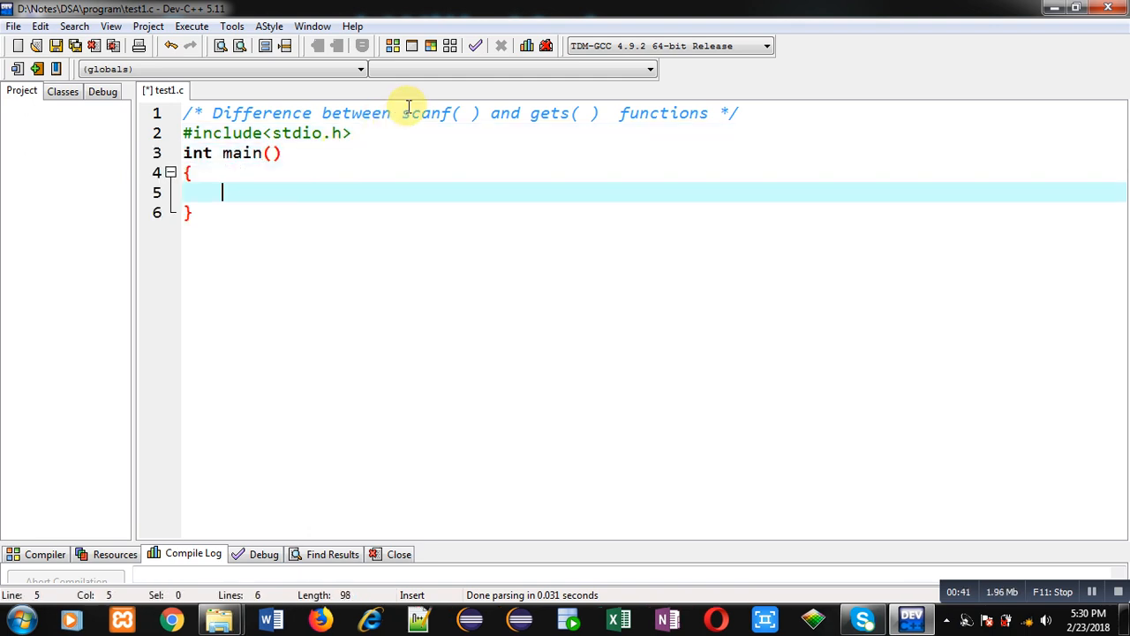
pyautogui.write('char str[]')
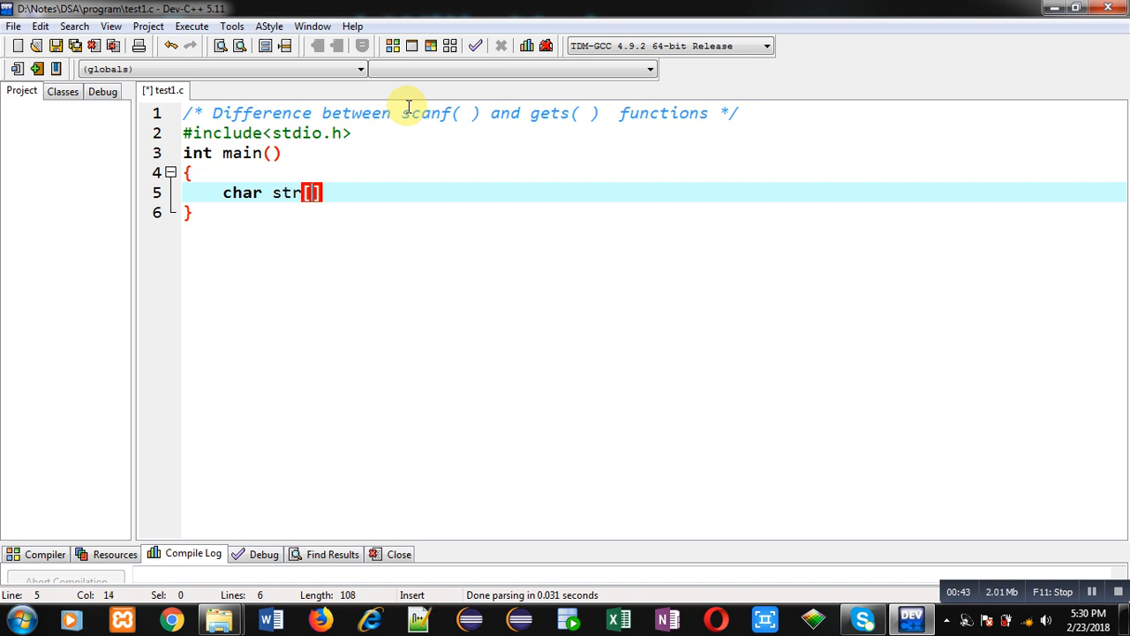
pyautogui.write('10];')
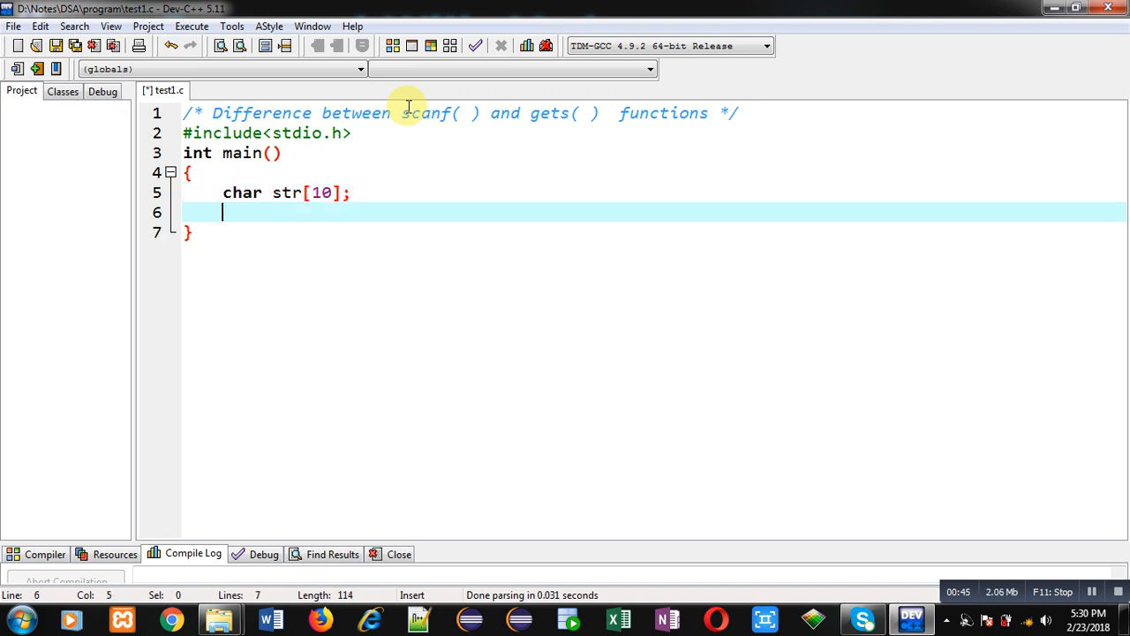
# - Add printf("\nEnter String"); and scanf("%s",str); inside main
pyautogui.write('printf()')
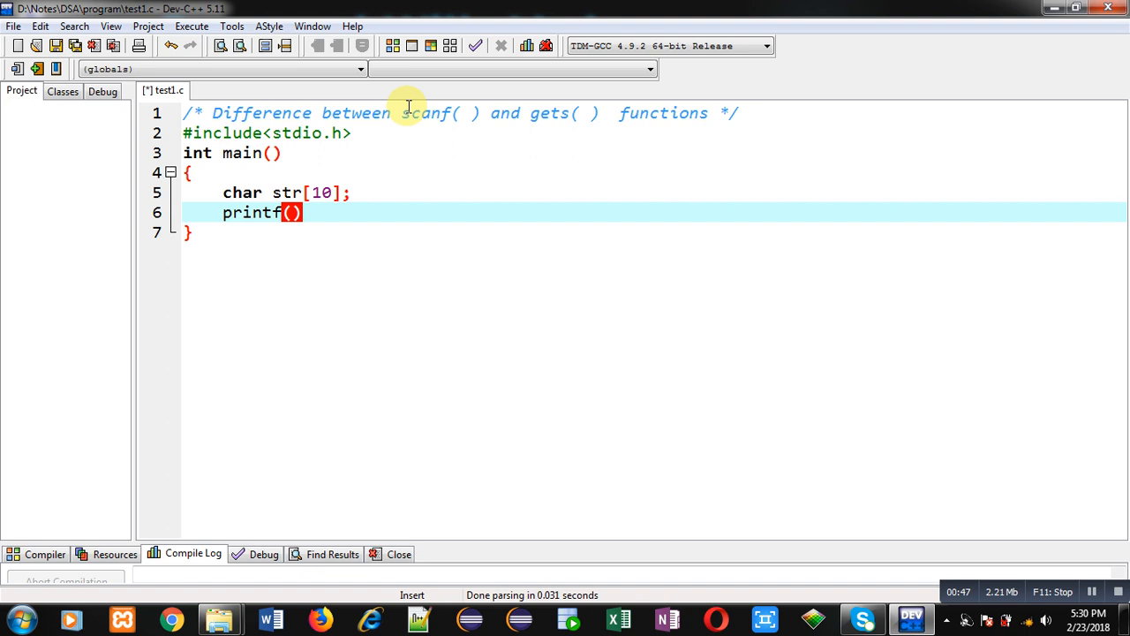
pyautogui.write('"\\n"')
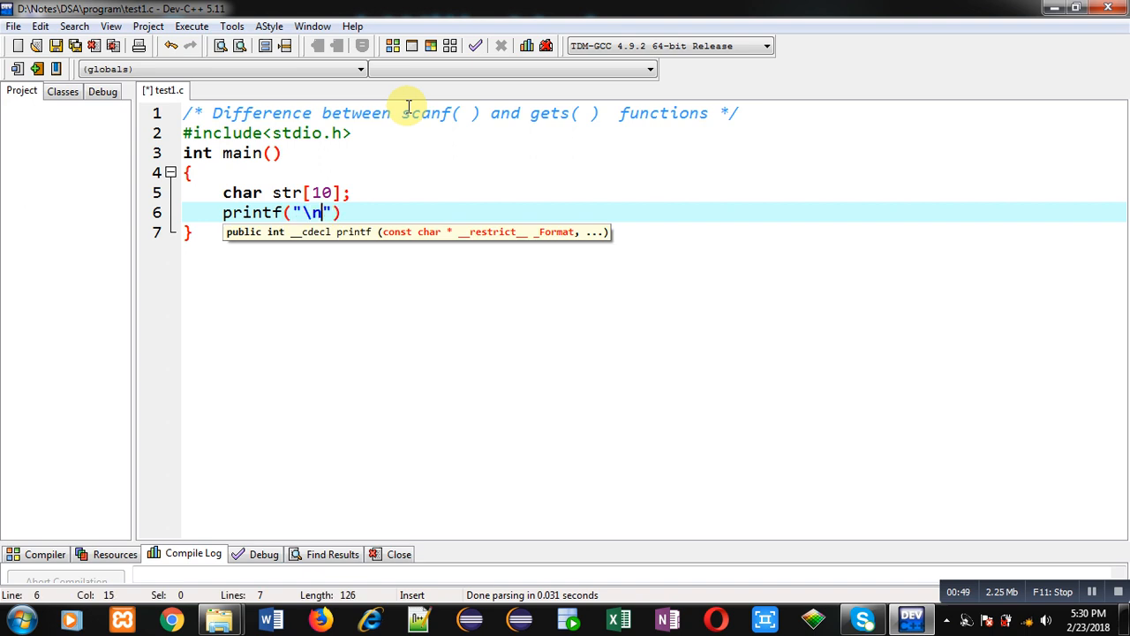
pyautogui.write('Enter String')
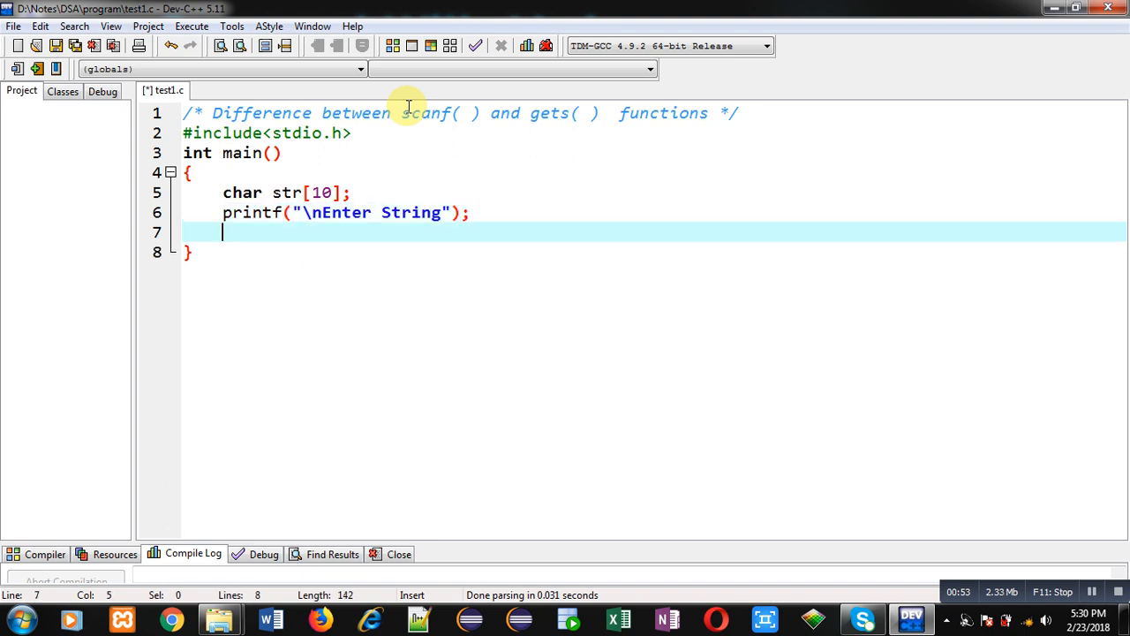
pyautogui.write('sc')
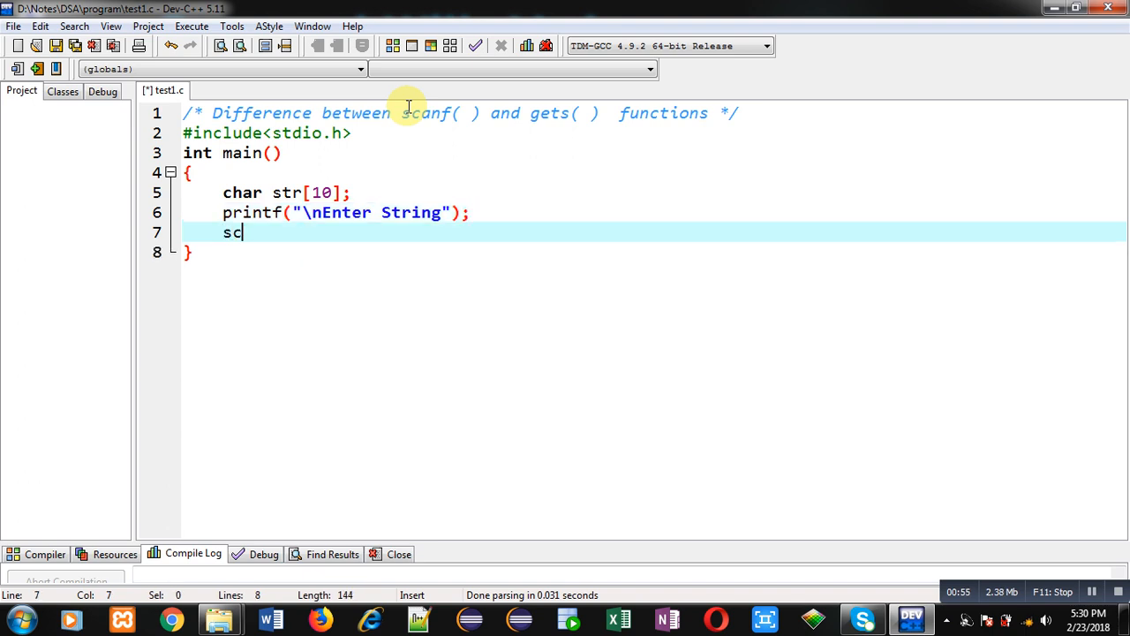
pyautogui.write('anf()')
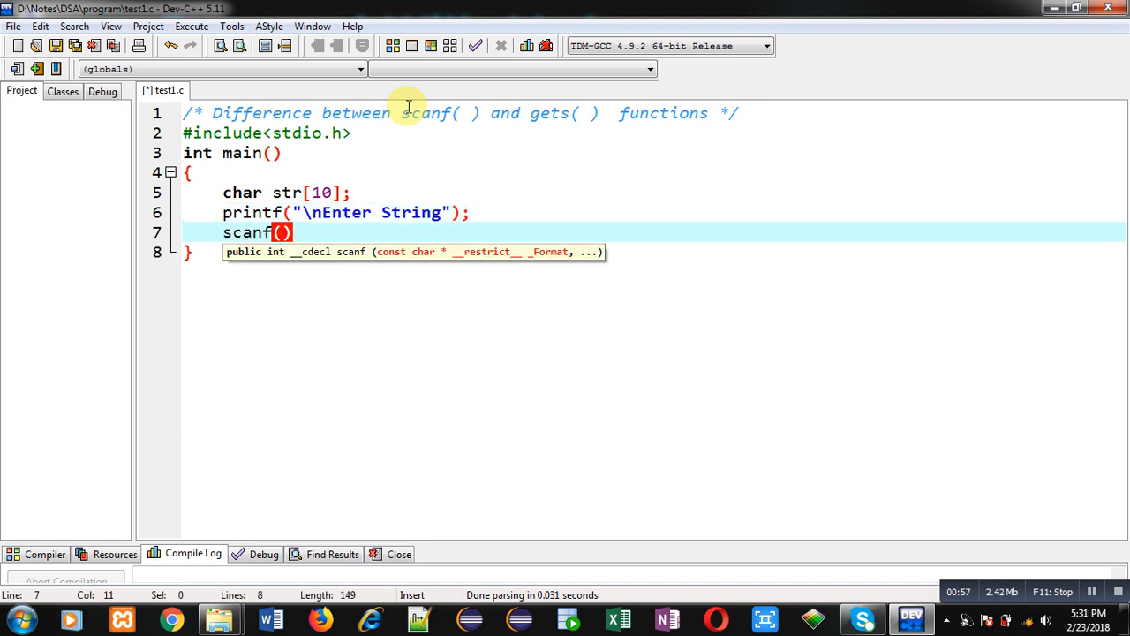
pyautogui.write('"%S"')
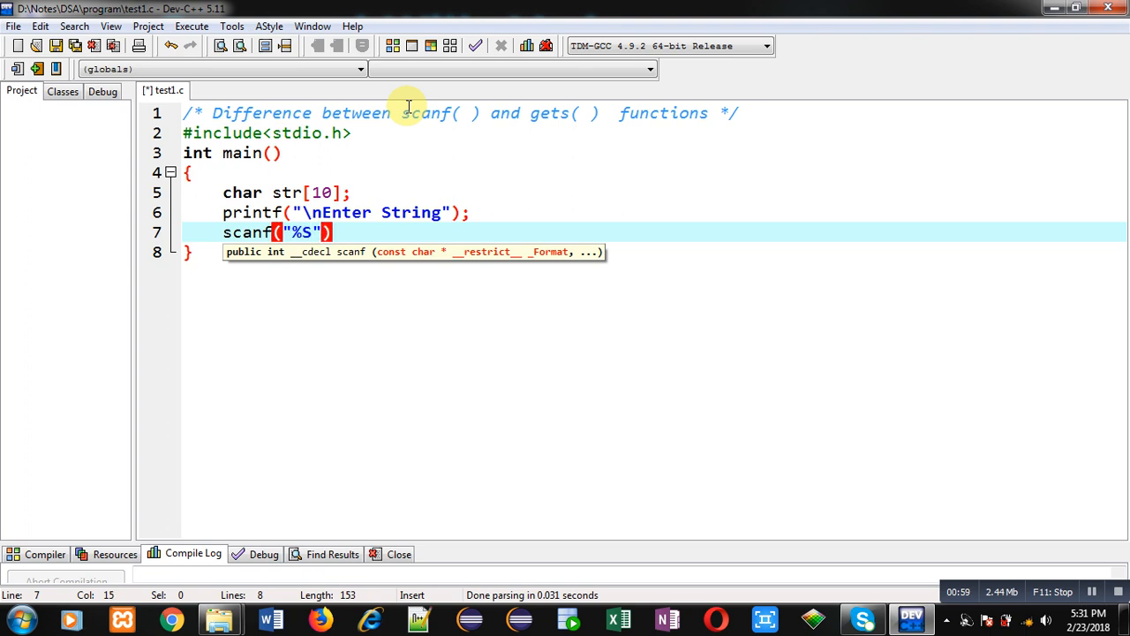
pyautogui.write('s')
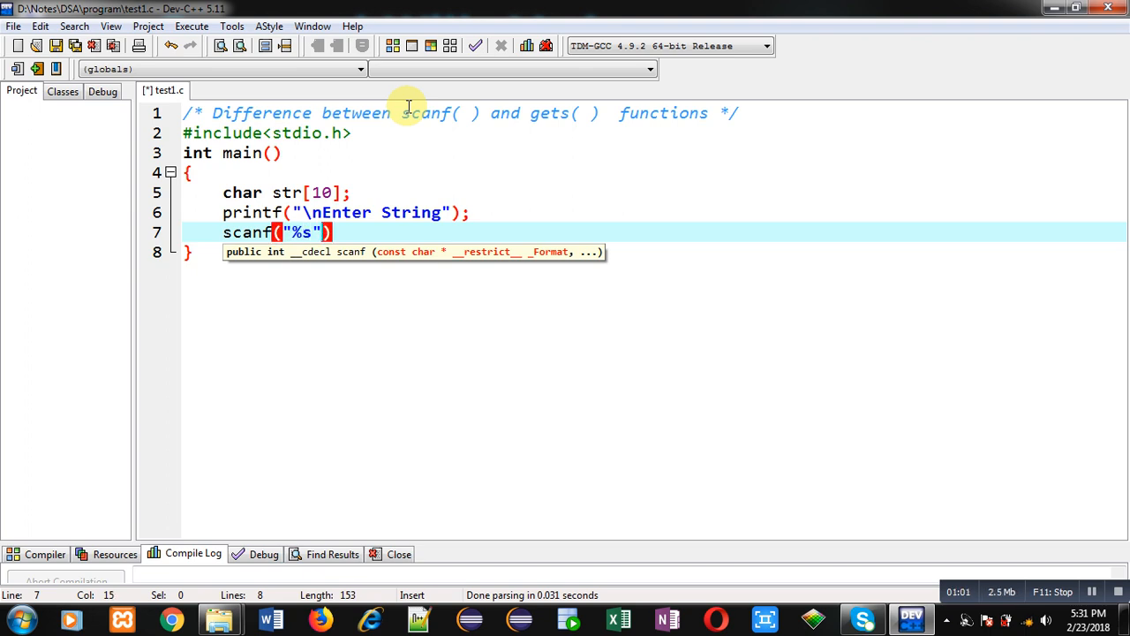
pyautogui.write(',str')
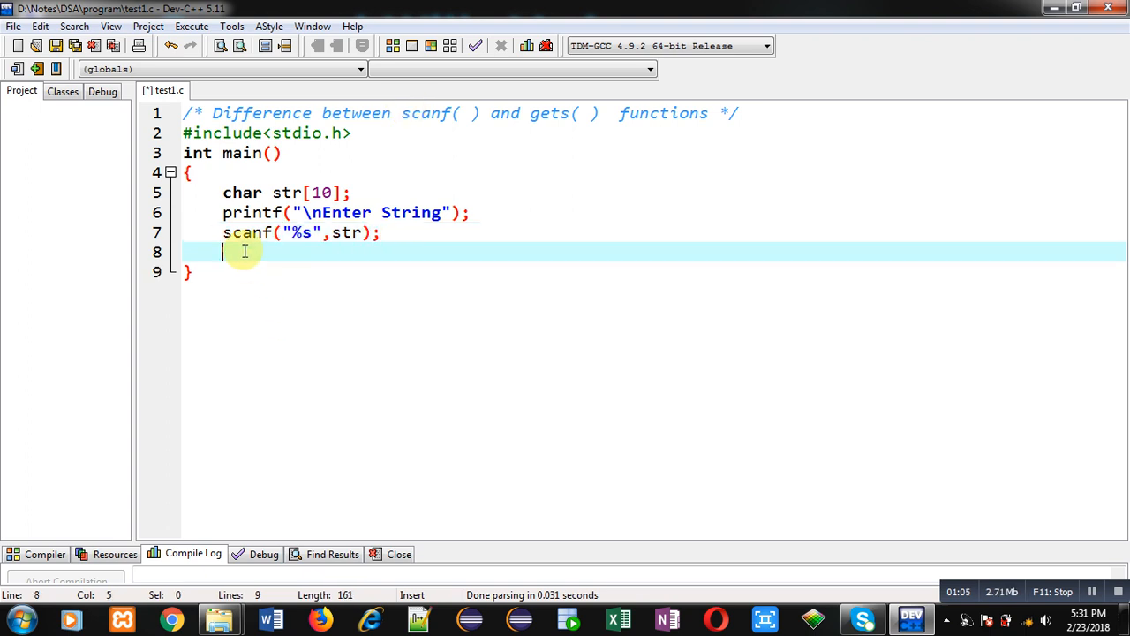
pyautogui.moveTo(316, 233)
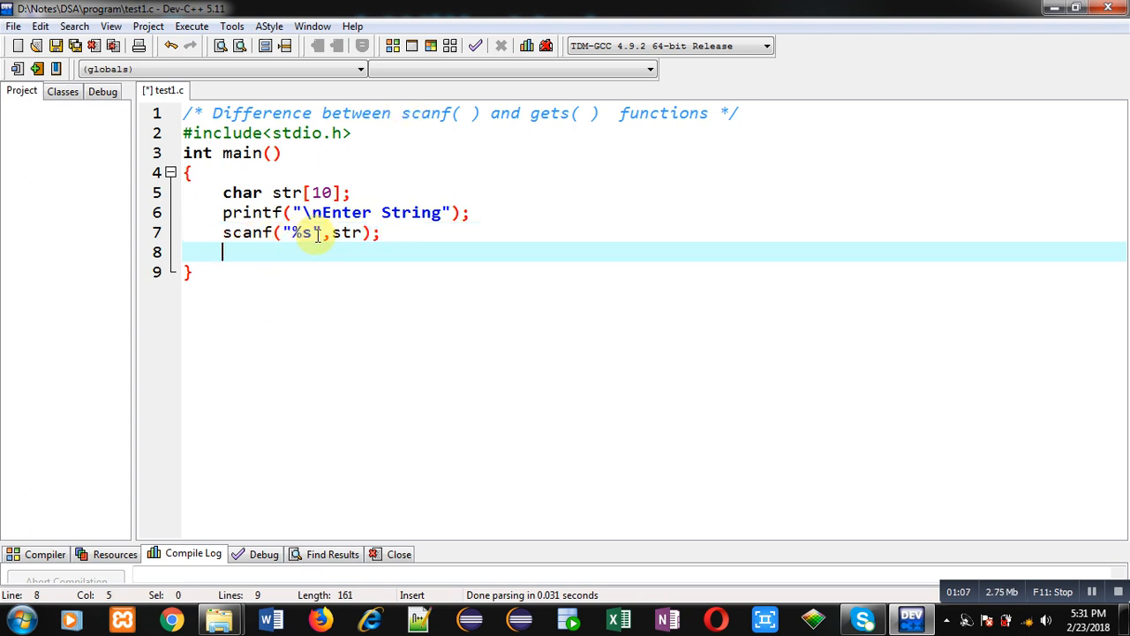
pyautogui.moveTo(349, 234)
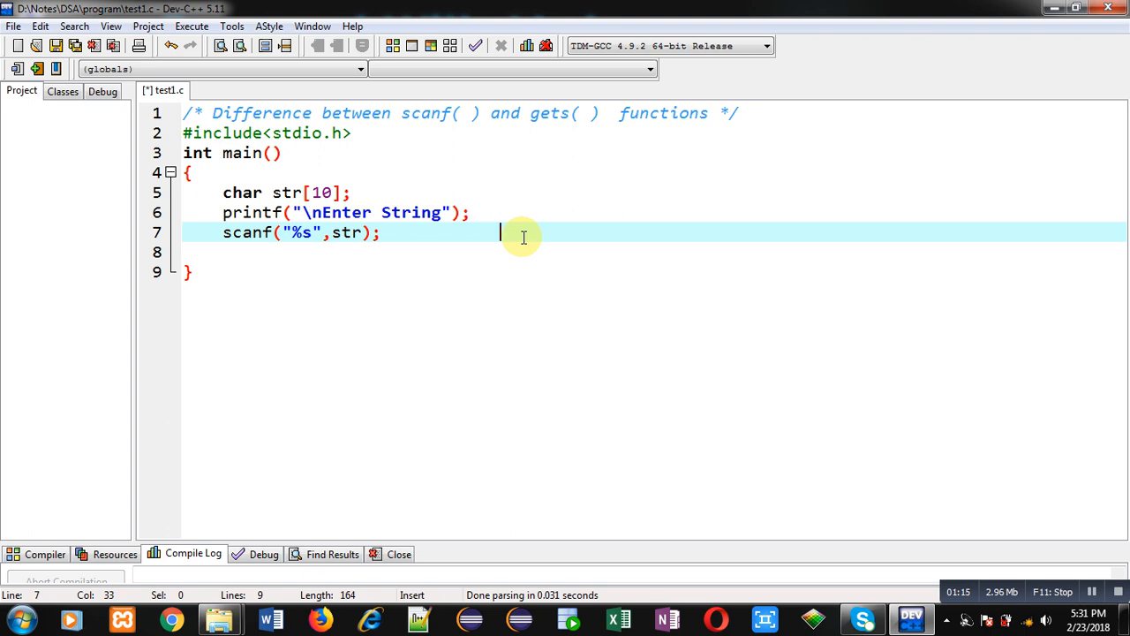
# - Append the comment //read string excluding spaces after the scanf line
pyautogui.write('//')
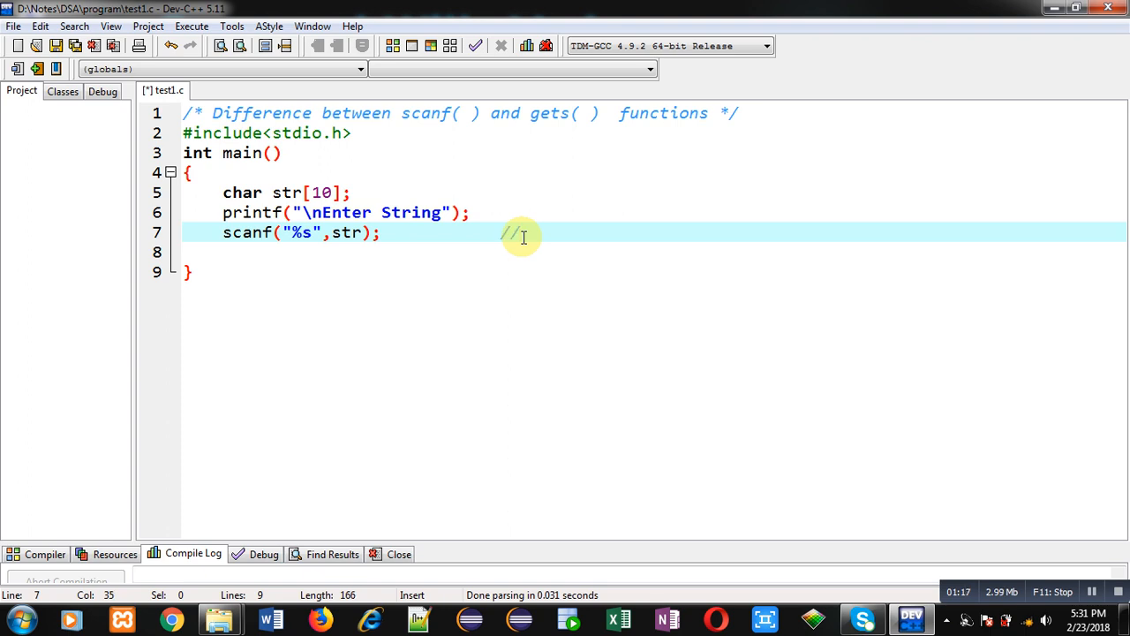
pyautogui.write('read string ex')
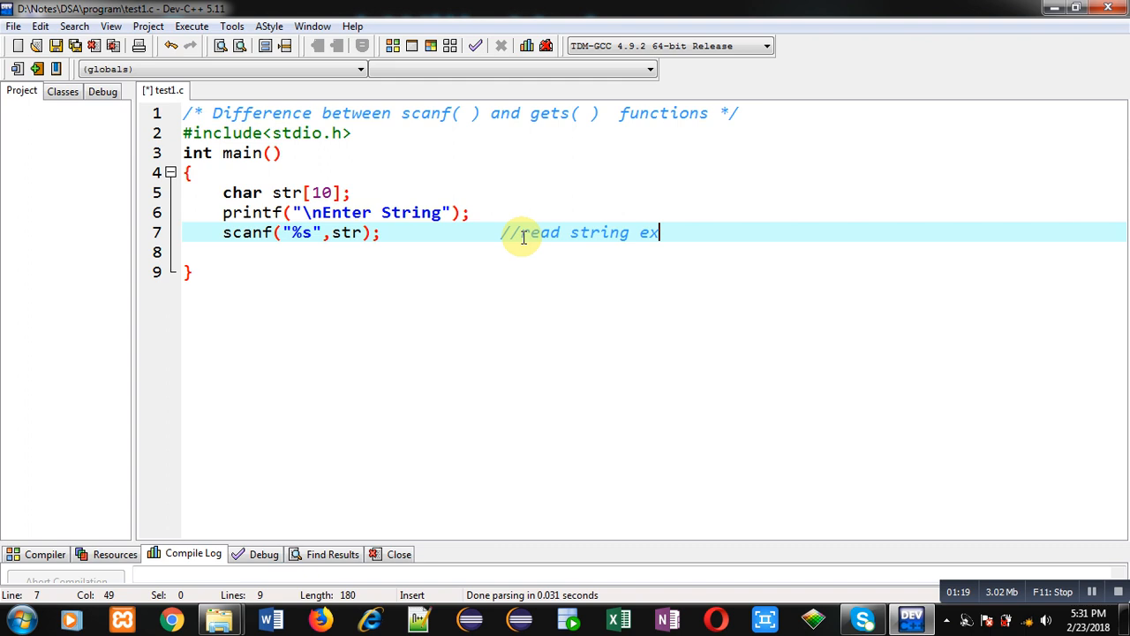
pyautogui.write('lusing')
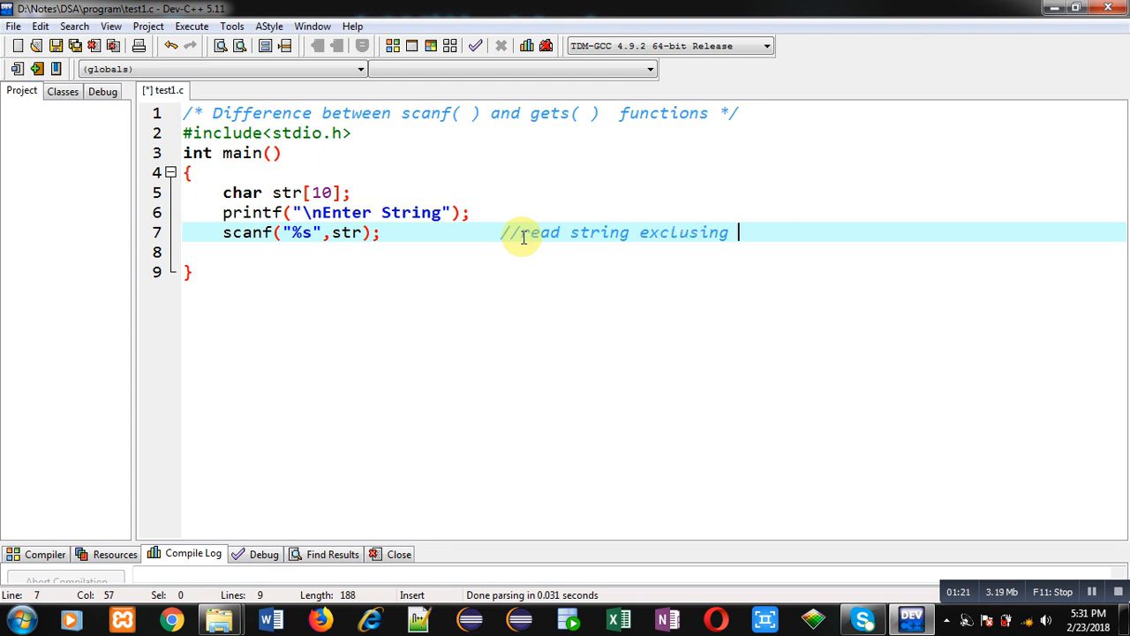
pyautogui.press('Backspace')
pyautogui.write('printf')
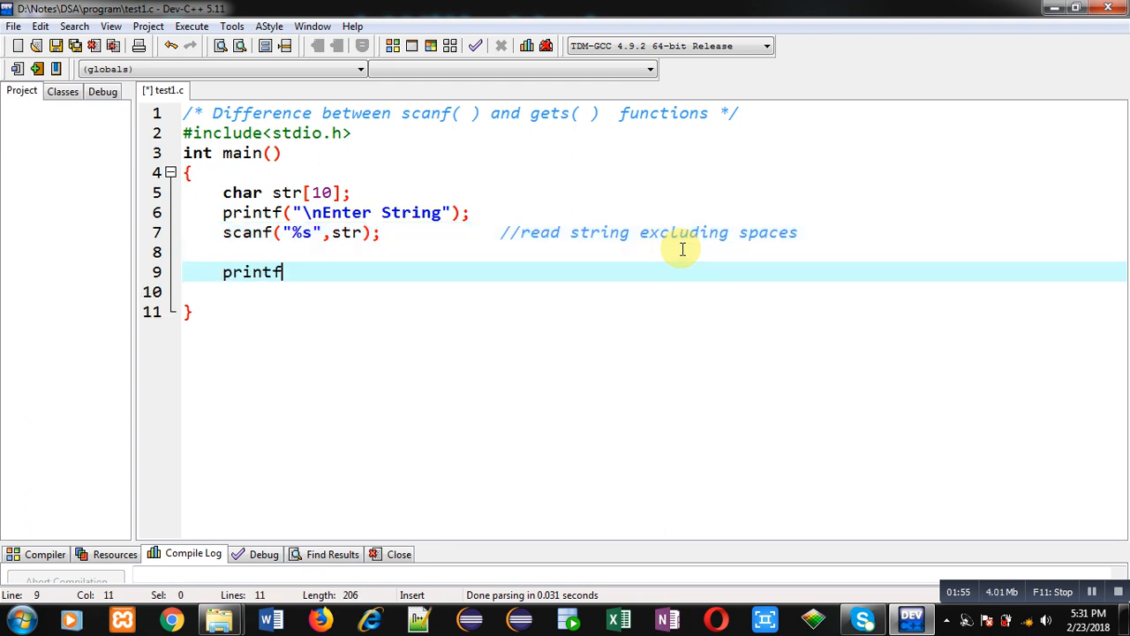
# - Complete printf("\nYou have entered = %s",str); and save the file with Ctrl+S
pyautogui.write('("")')
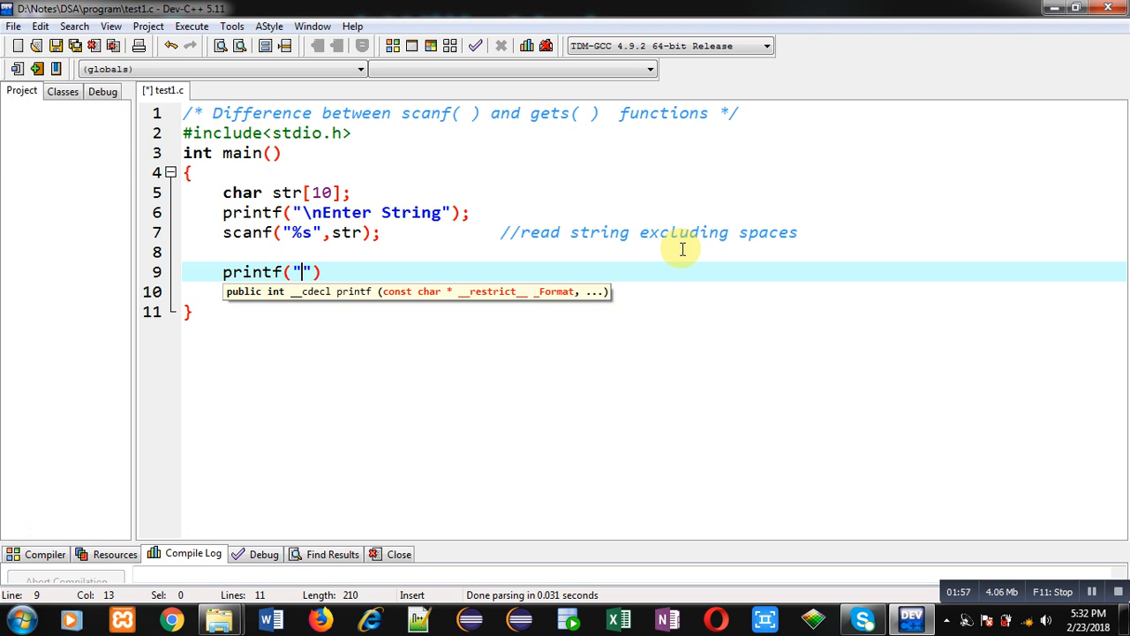
pyautogui.write('\\n')
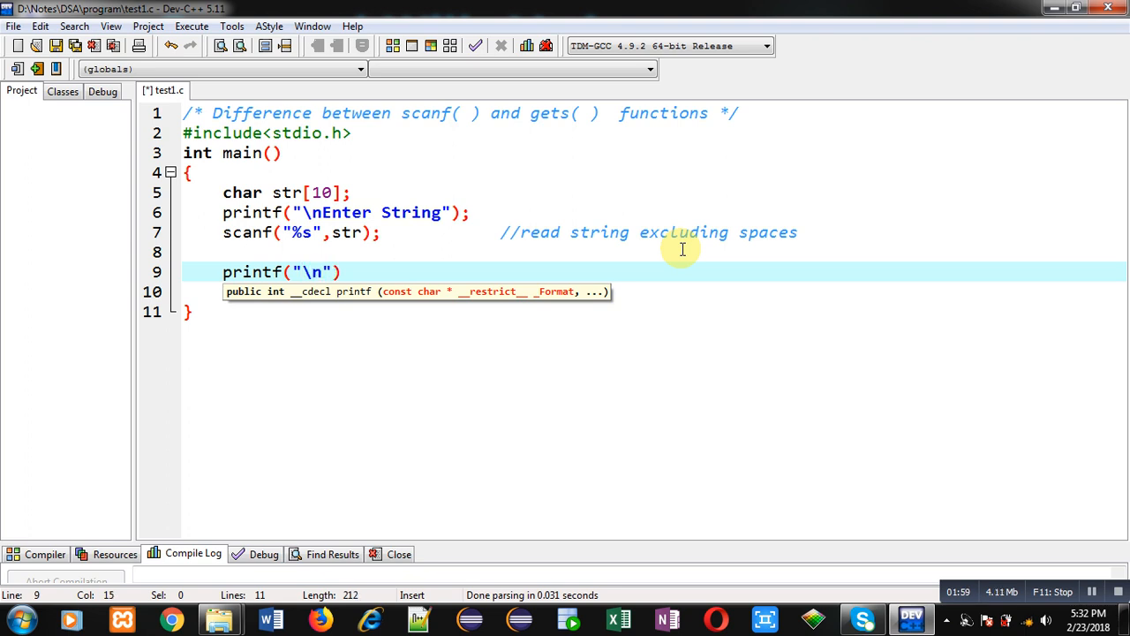
pyautogui.write('You have entered = %s')
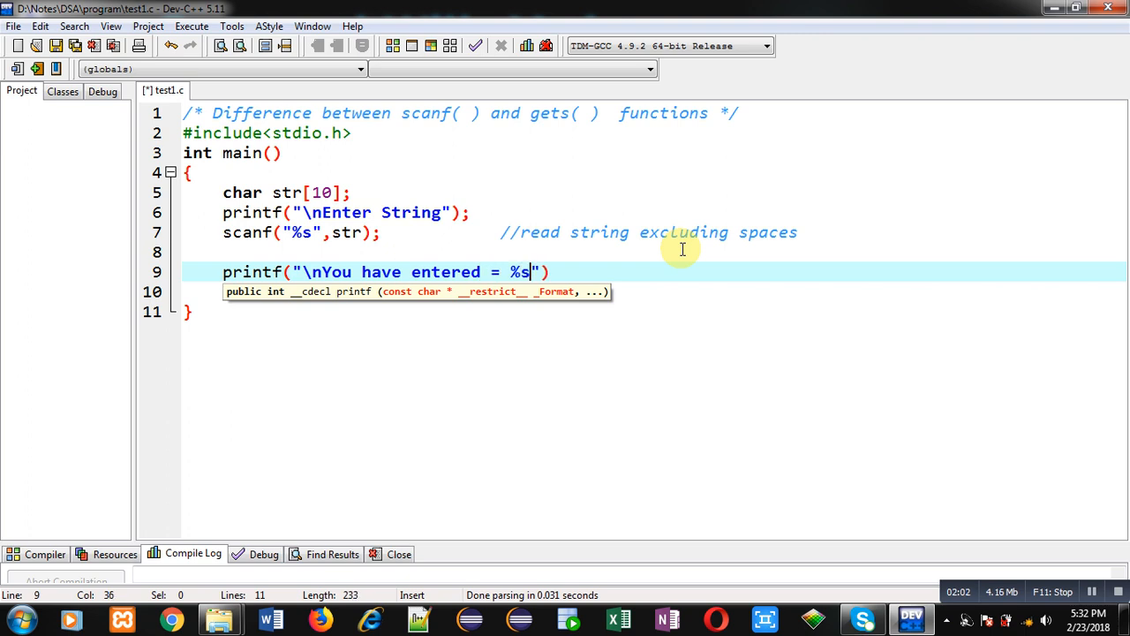
pyautogui.write(',str')
pyautogui.write('return 0;')
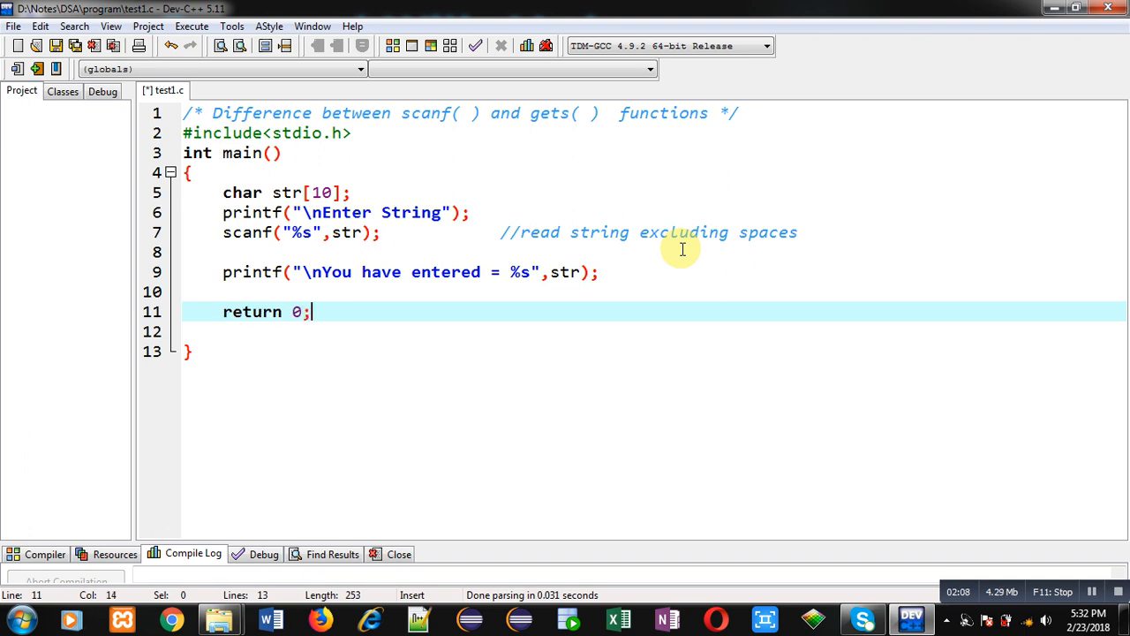
pyautogui.press('Ctrl+s')
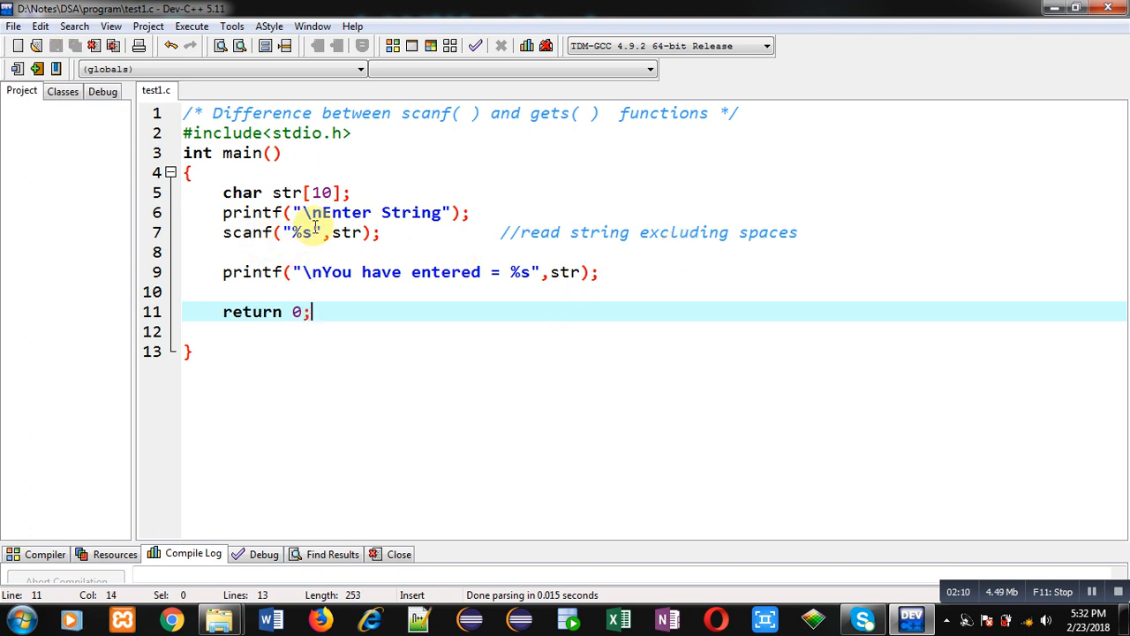
pyautogui.click(234, 233)
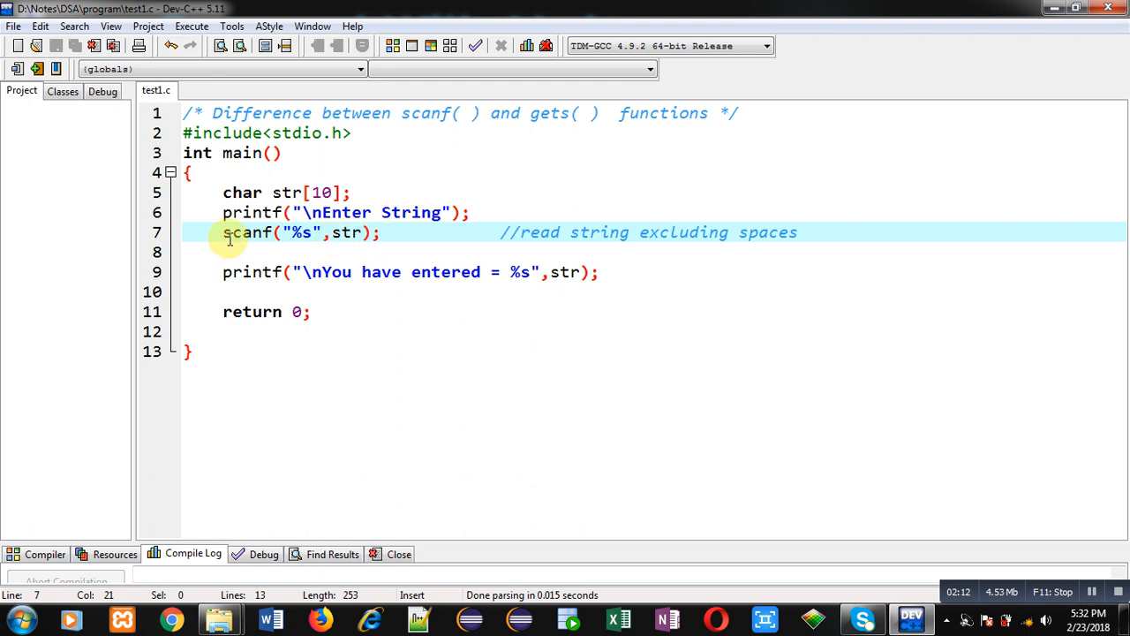
pyautogui.moveTo(617, 281)
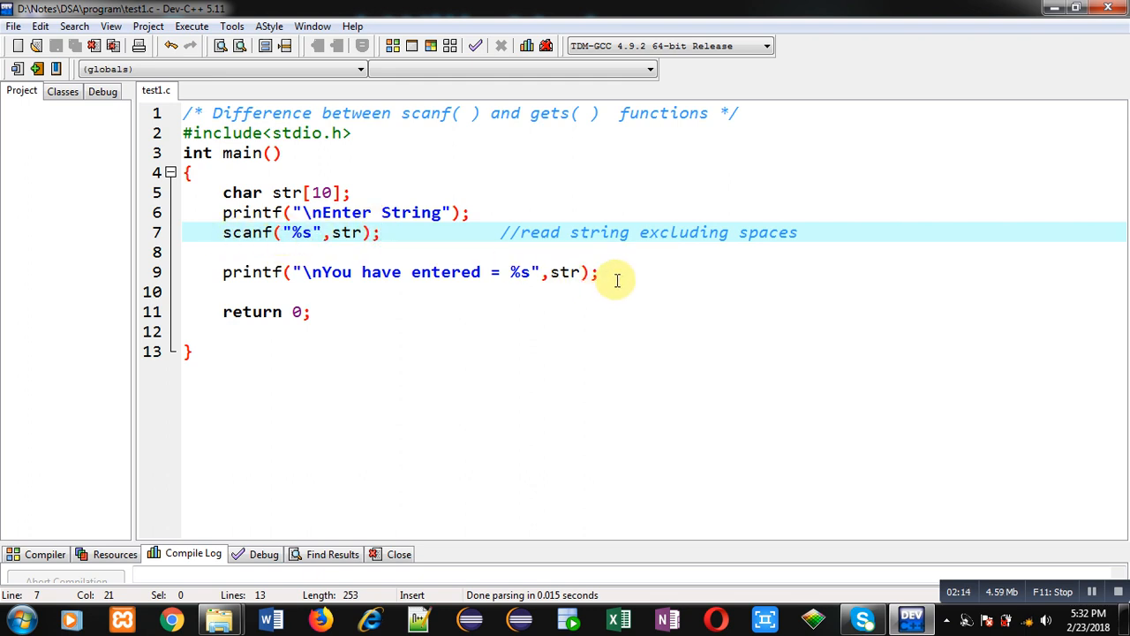
pyautogui.click(519, 272)
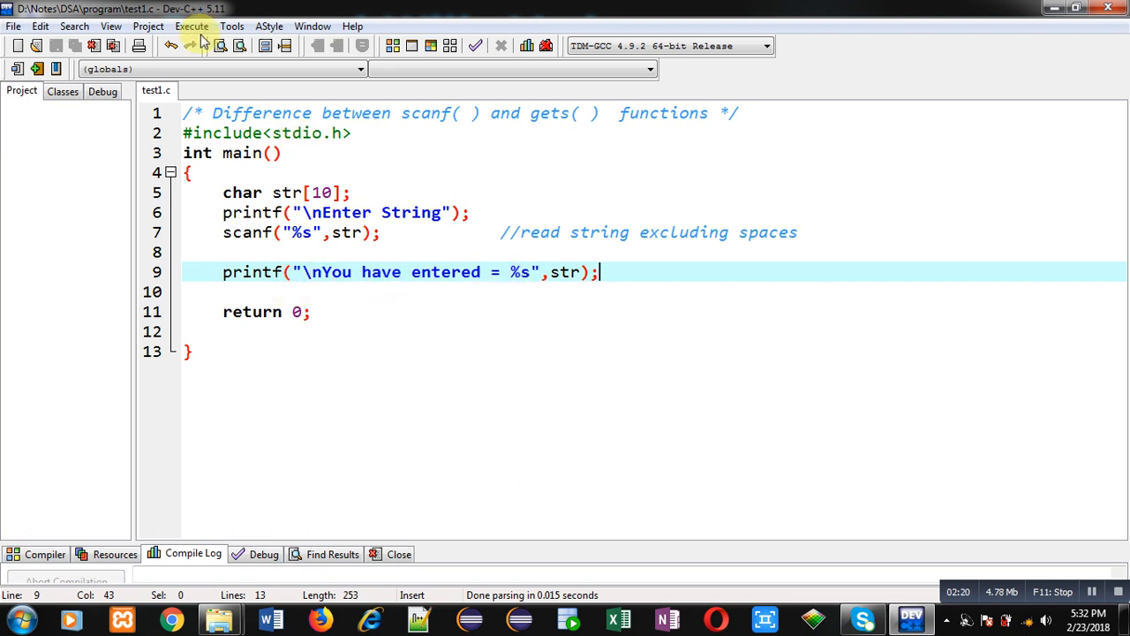
pyautogui.click(187, 27)
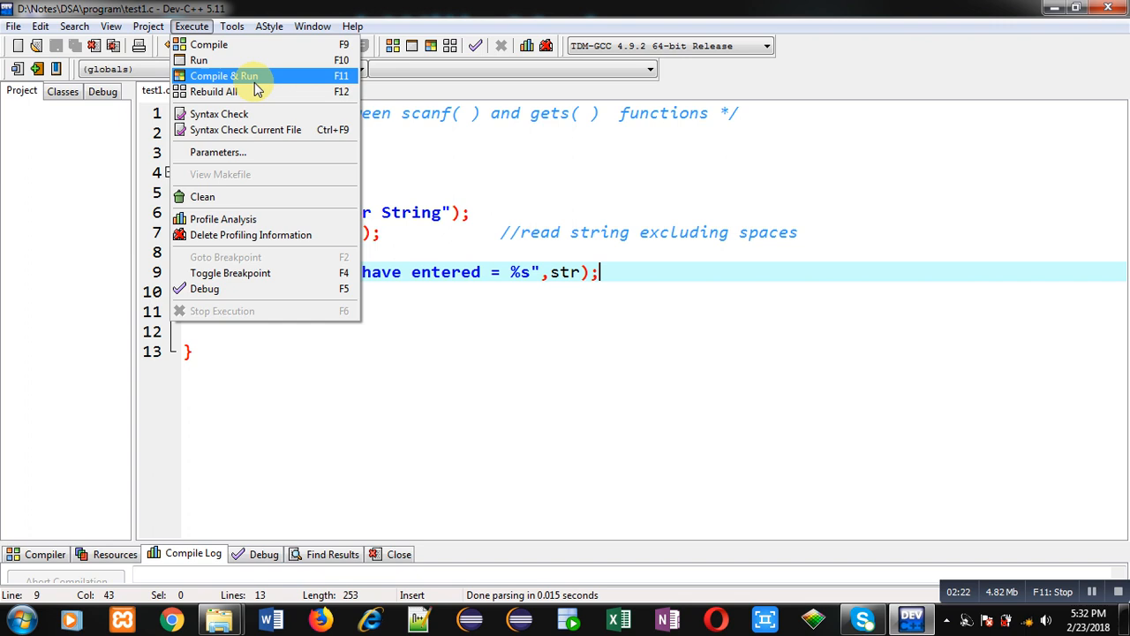
pyautogui.click(226, 92)
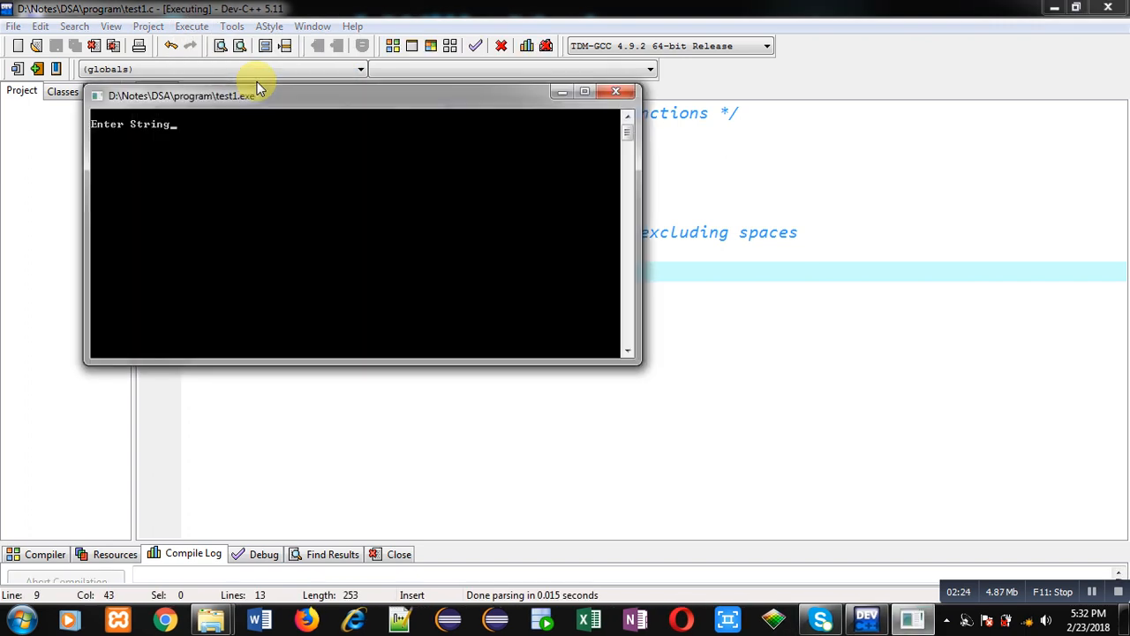
pyautogui.write('Sanjay')
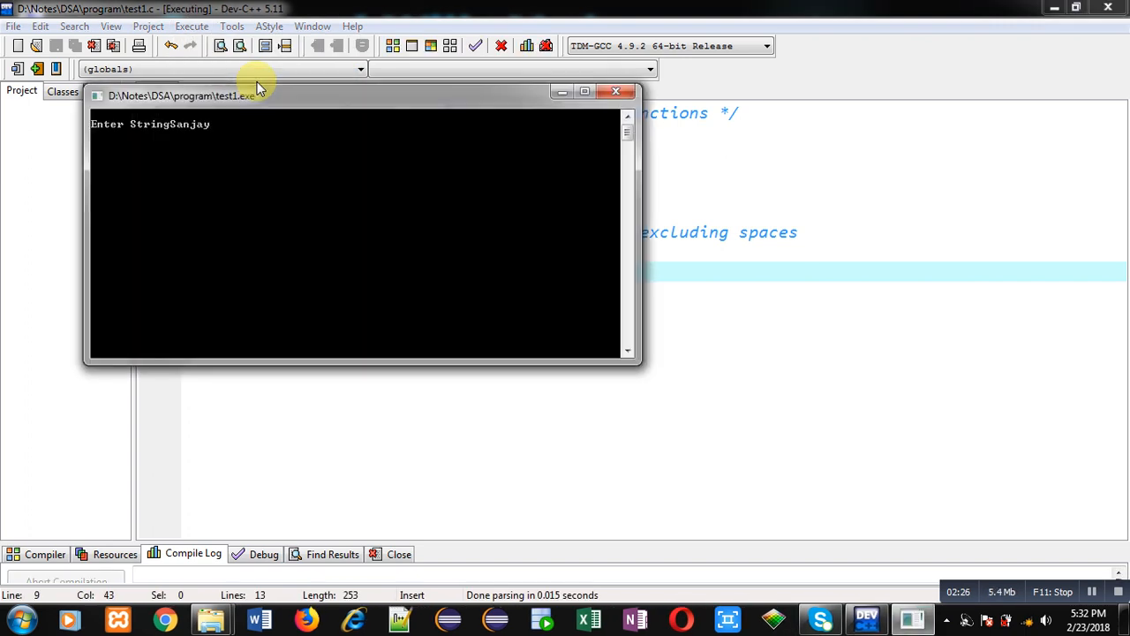
pyautogui.press('enter')
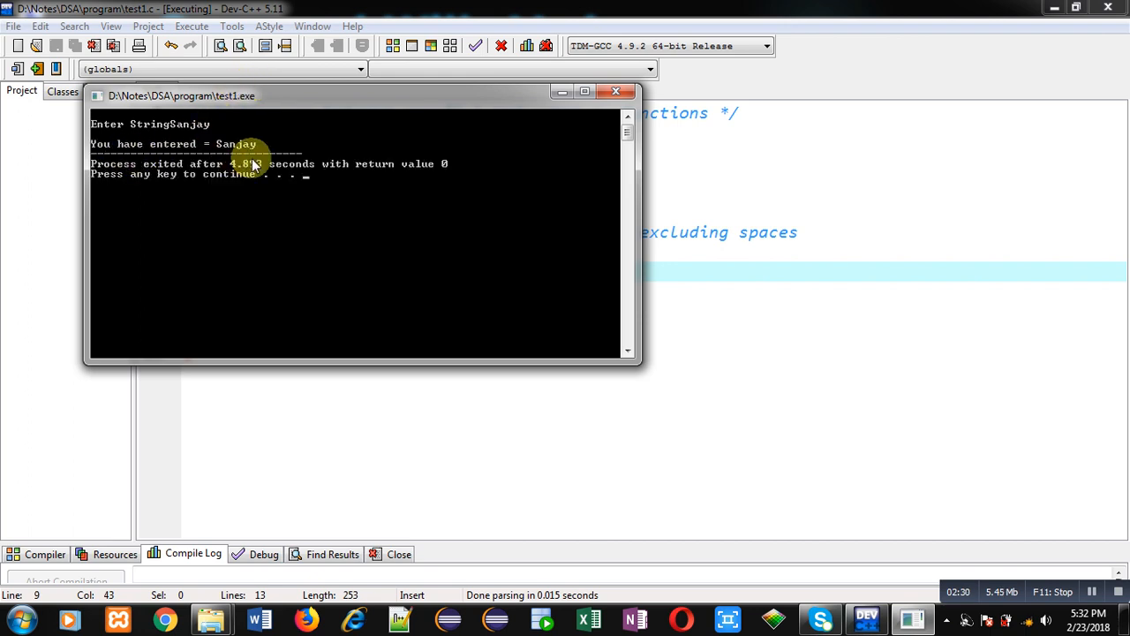
pyautogui.click(613, 88)
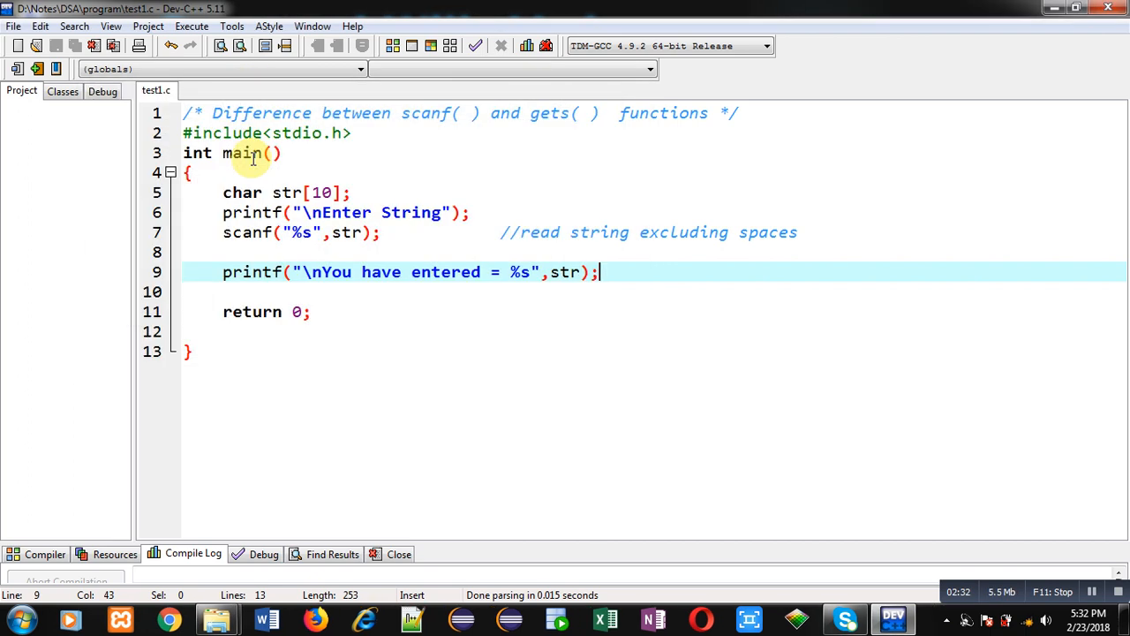
pyautogui.click(191, 26)
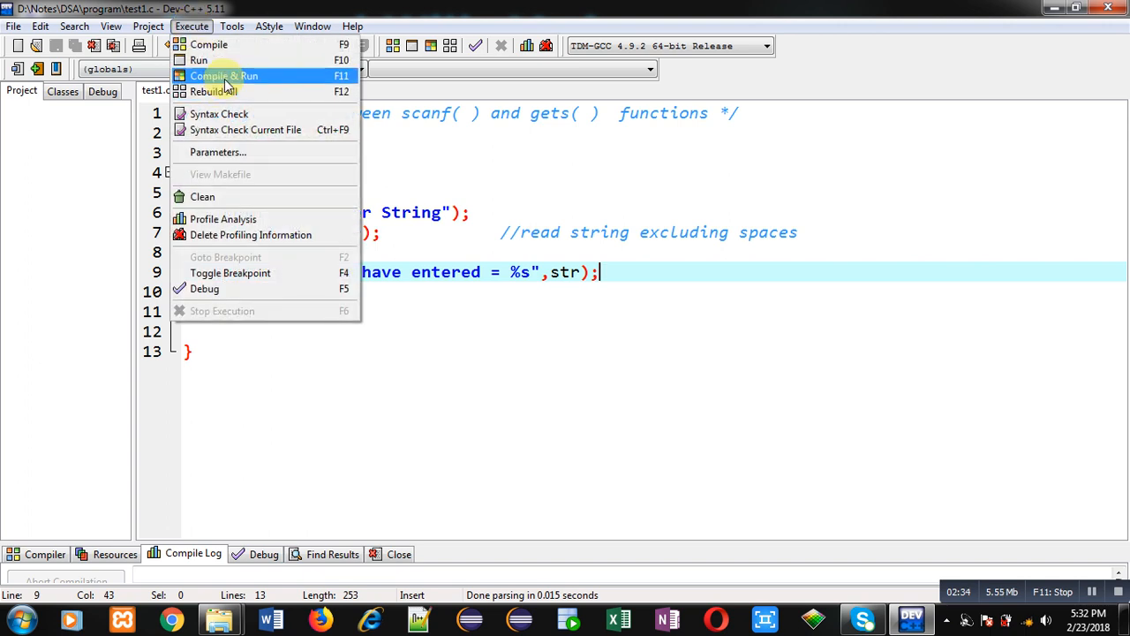
pyautogui.click(222, 74)
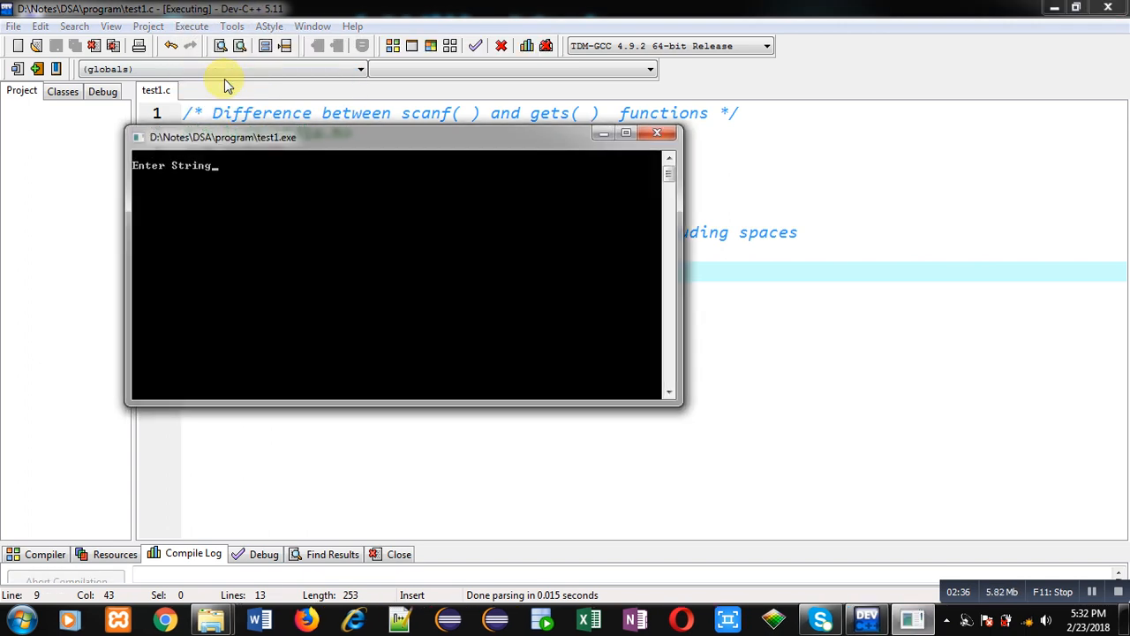
pyautogui.write('A')
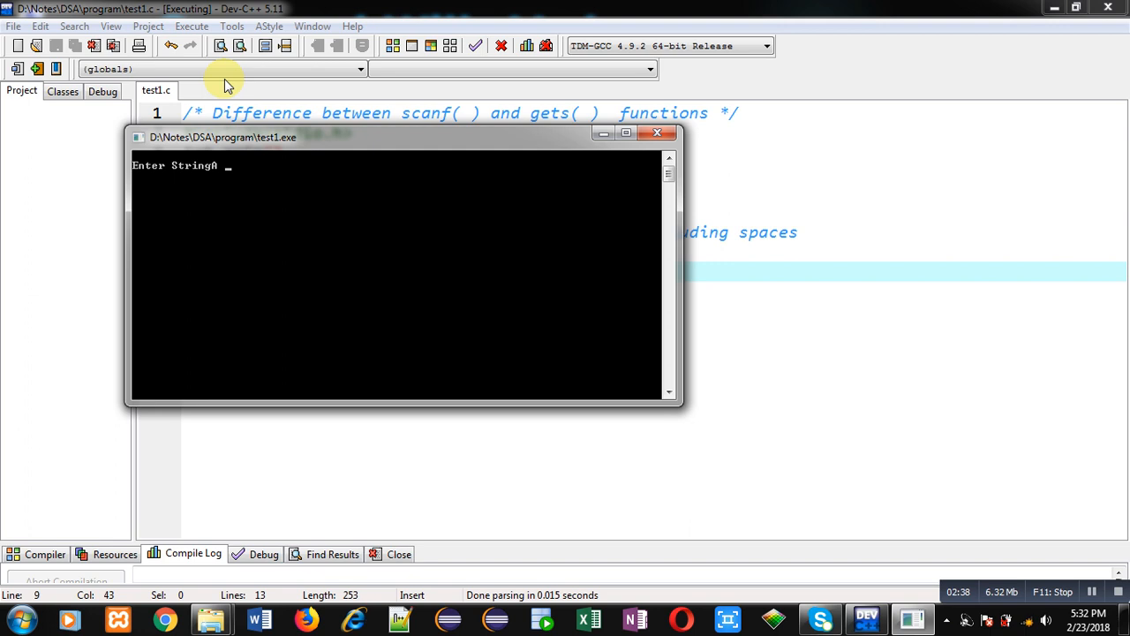
pyautogui.write('B')
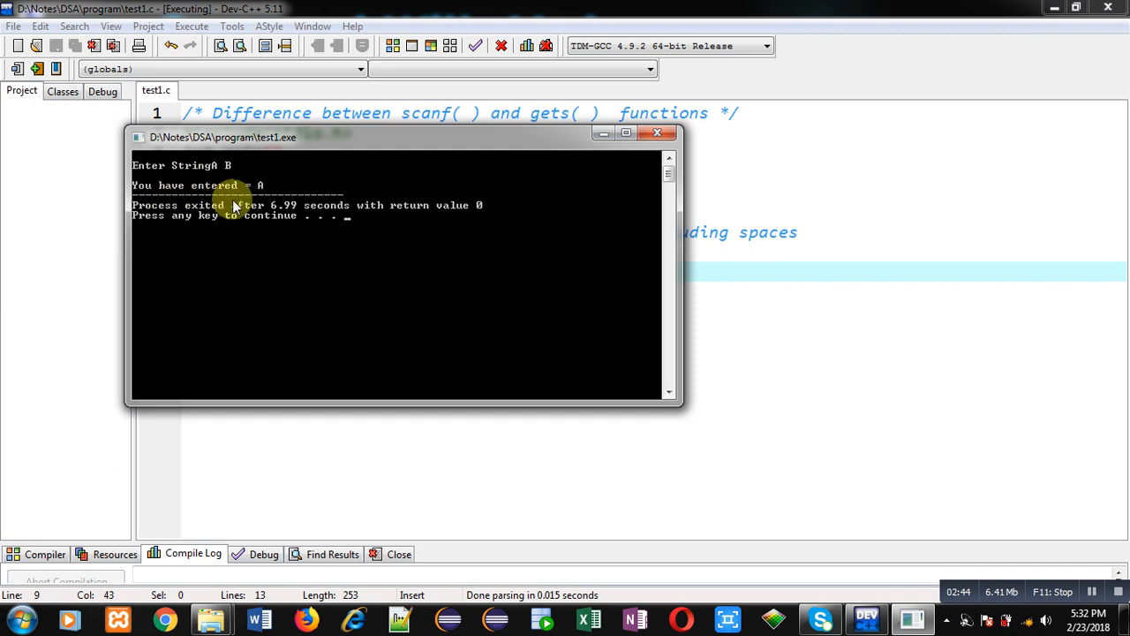
pyautogui.moveTo(228, 175)
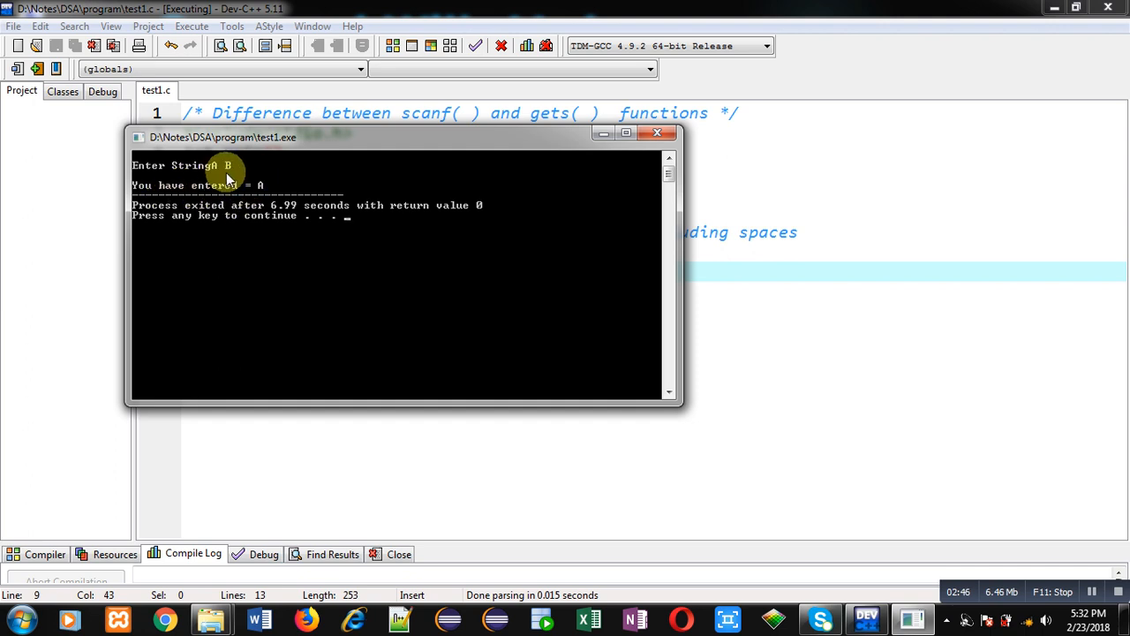
pyautogui.moveTo(226, 176)
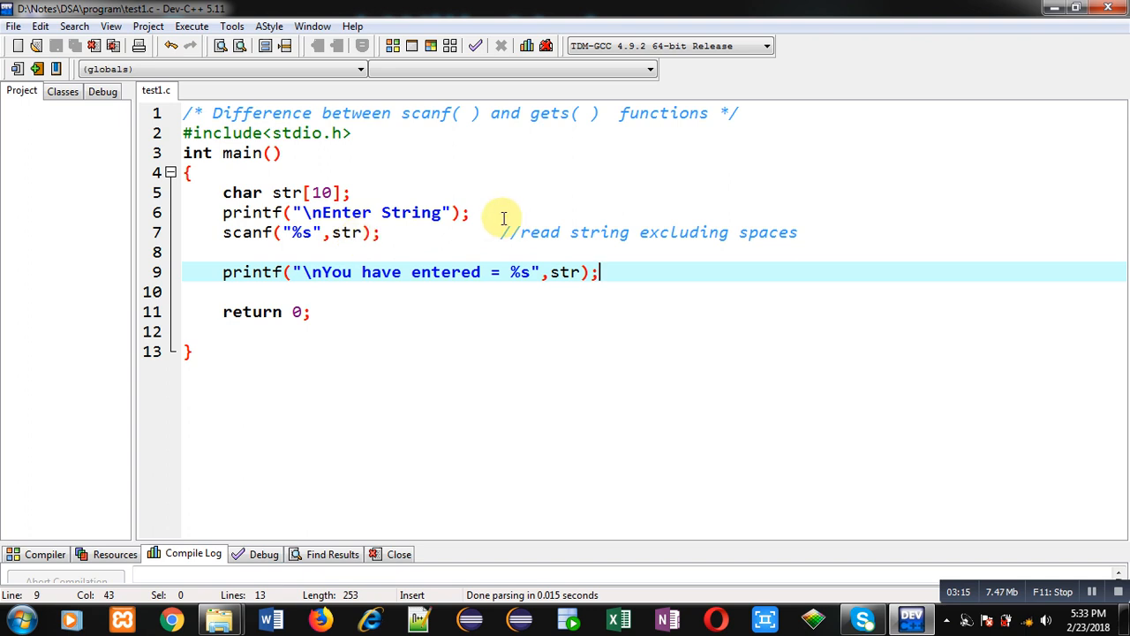
pyautogui.moveTo(392, 233)
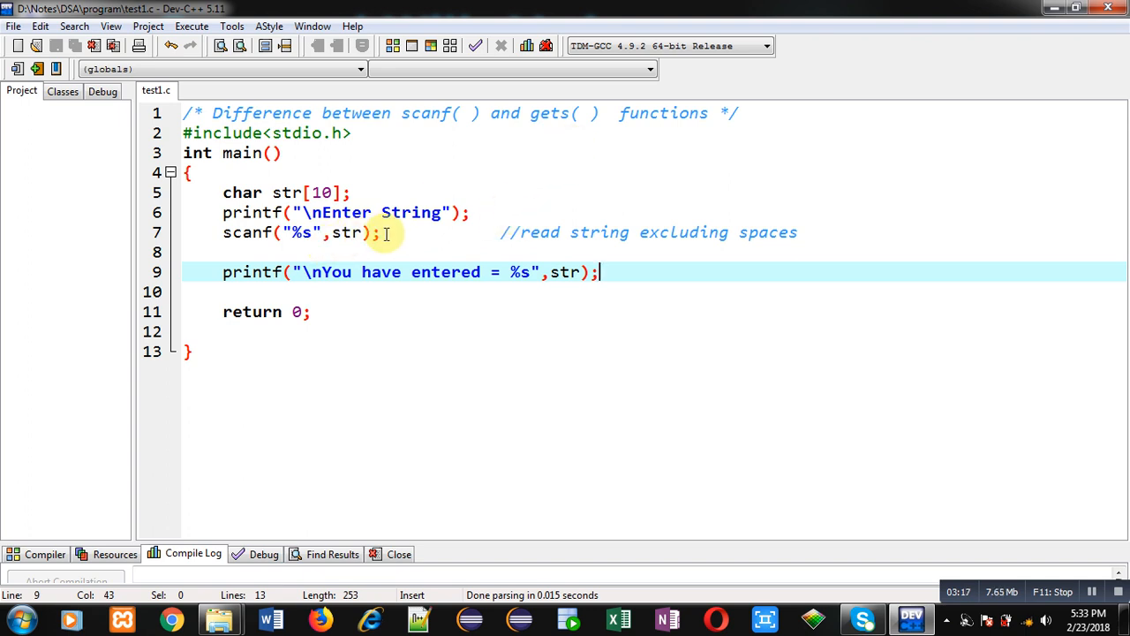
# - Comment out the scanf line and add gets(str); below it
pyautogui.click(374, 233)
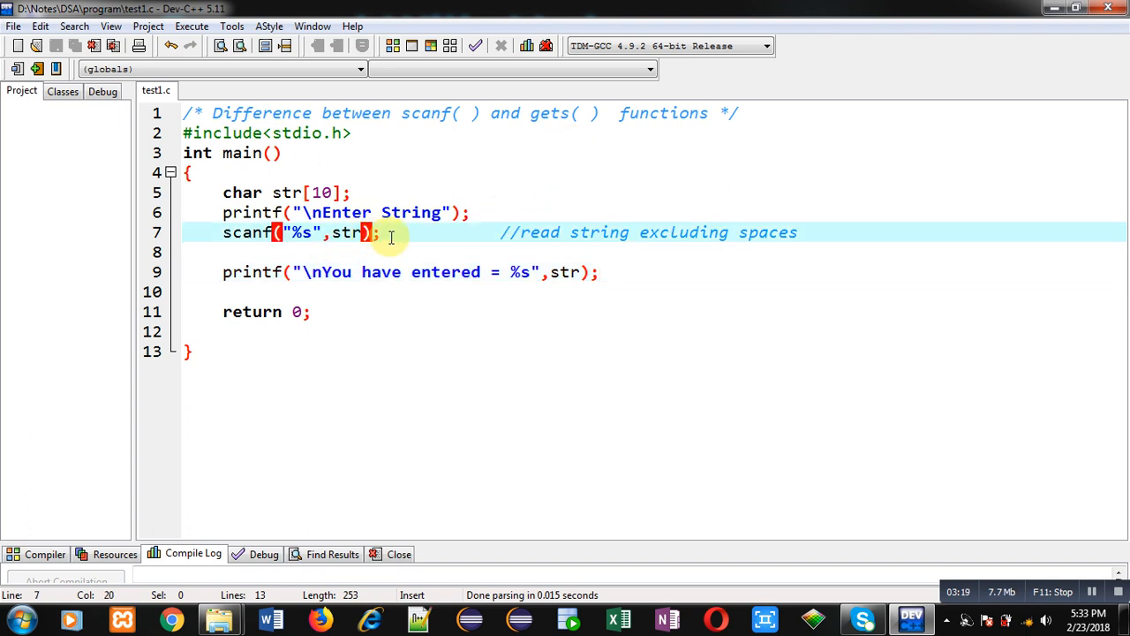
pyautogui.click(216, 233)
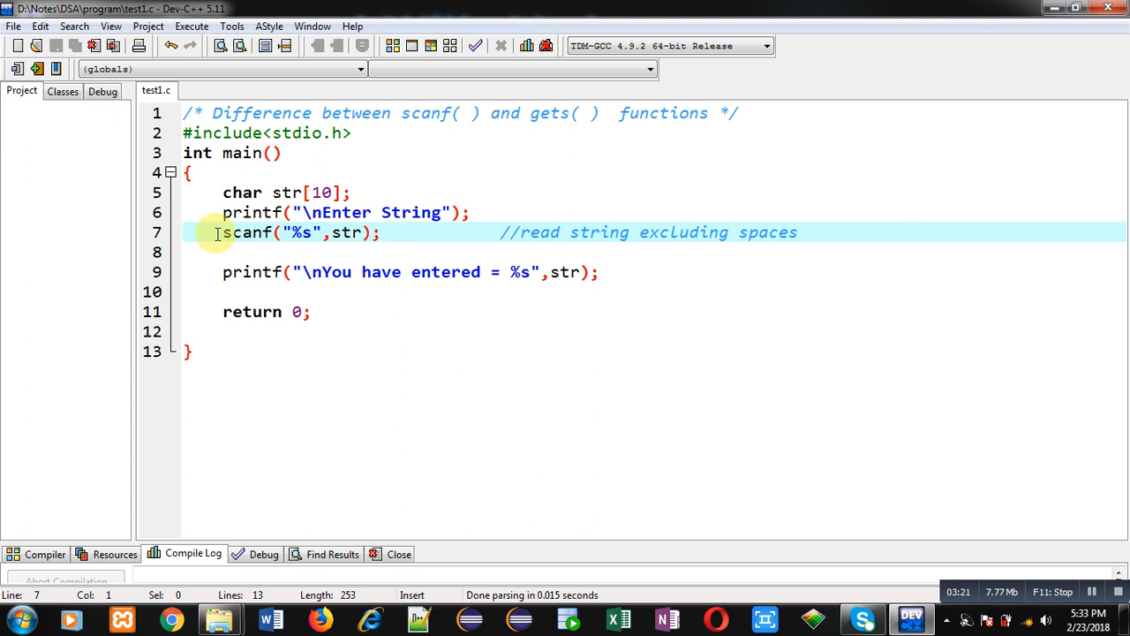
pyautogui.write('//')
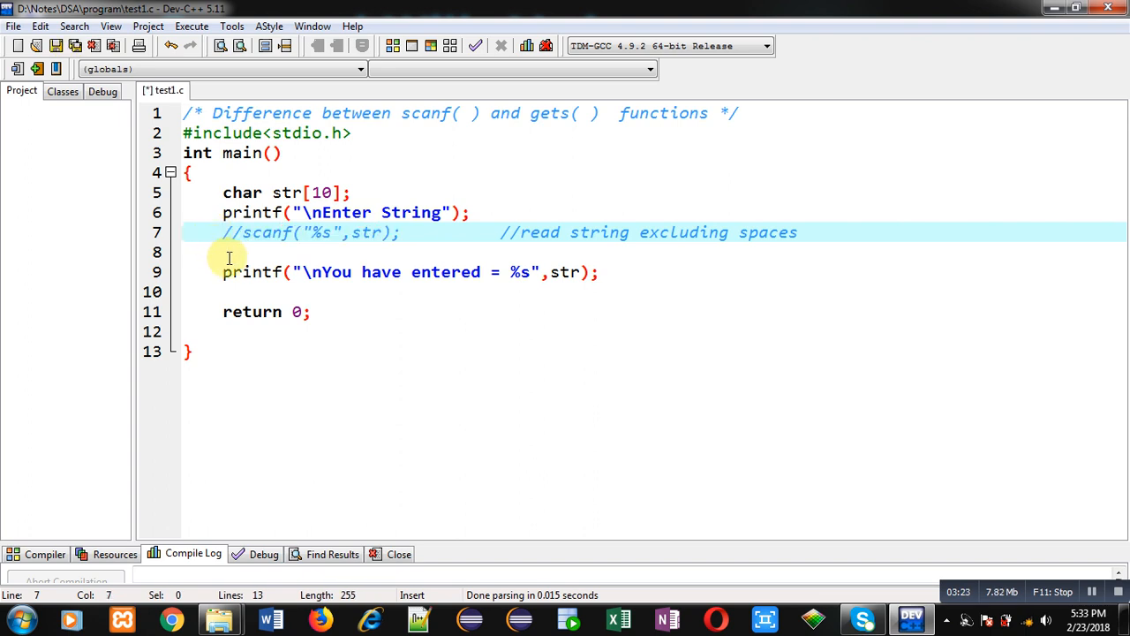
pyautogui.write('gets()')
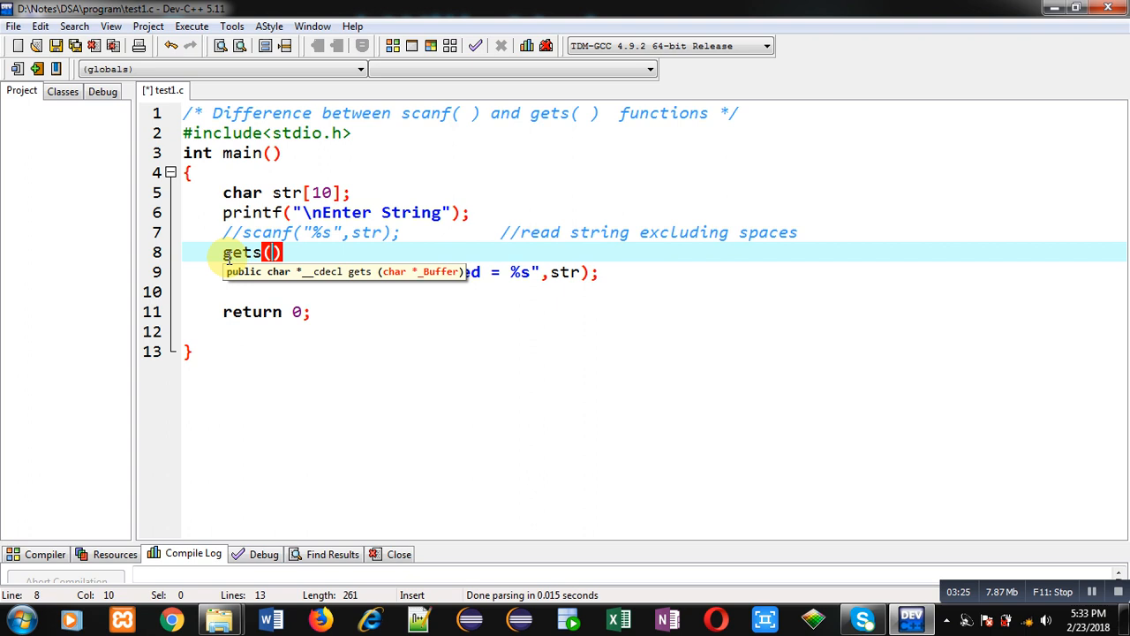
pyautogui.write('str')
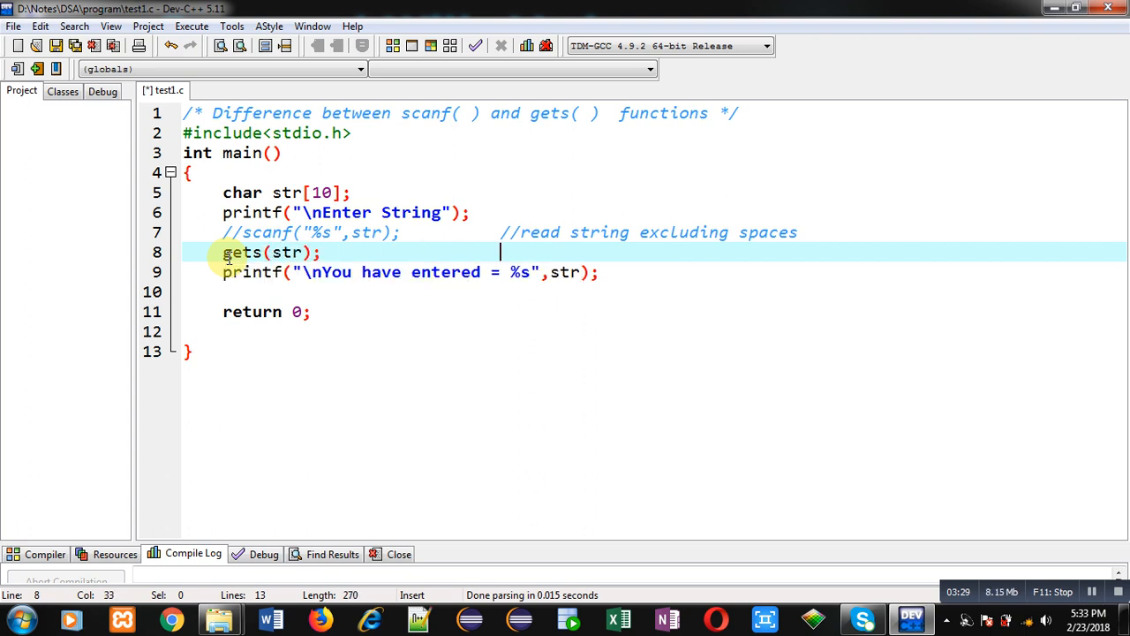
# - Annotate gets(str) with //reads string including spaces and compile the program
pyautogui.write('//reads string')
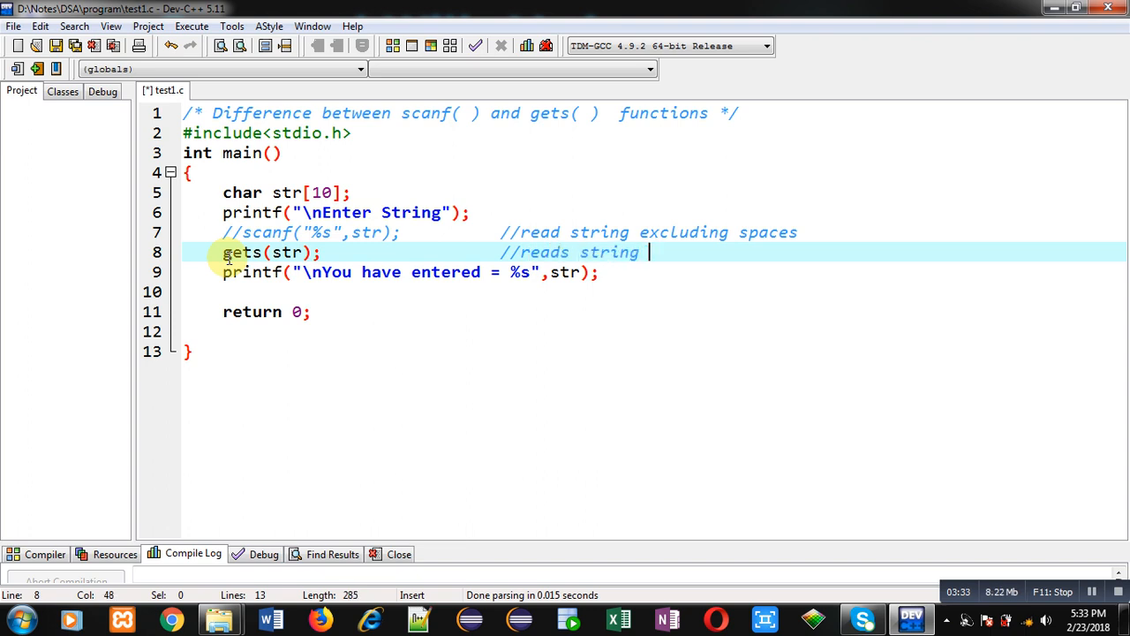
pyautogui.write('includuding')
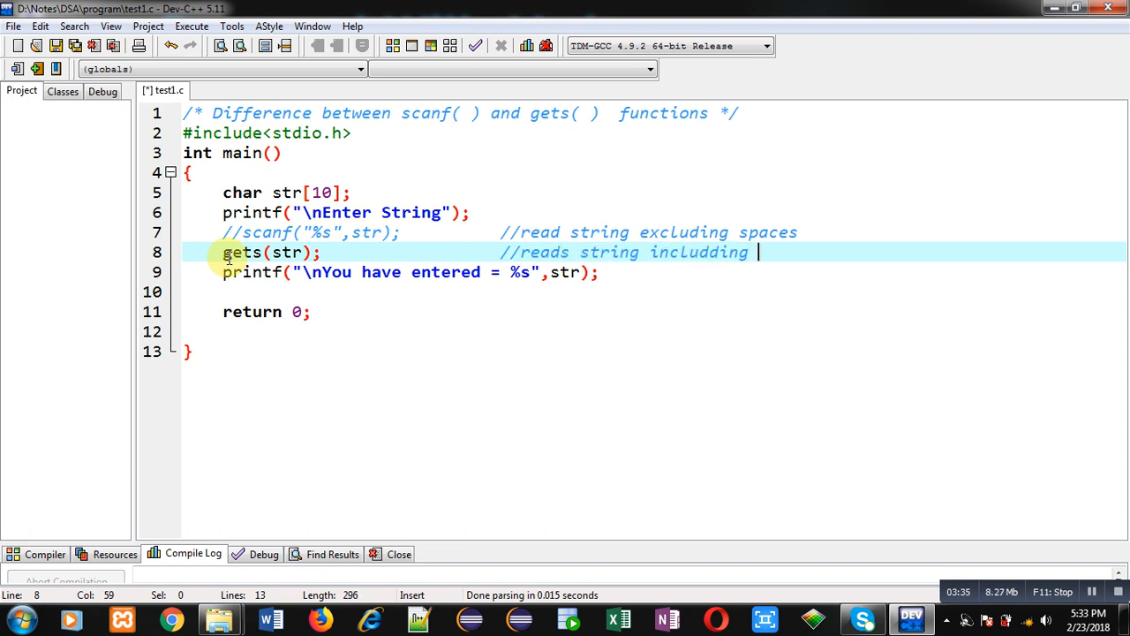
pyautogui.write('spaces')
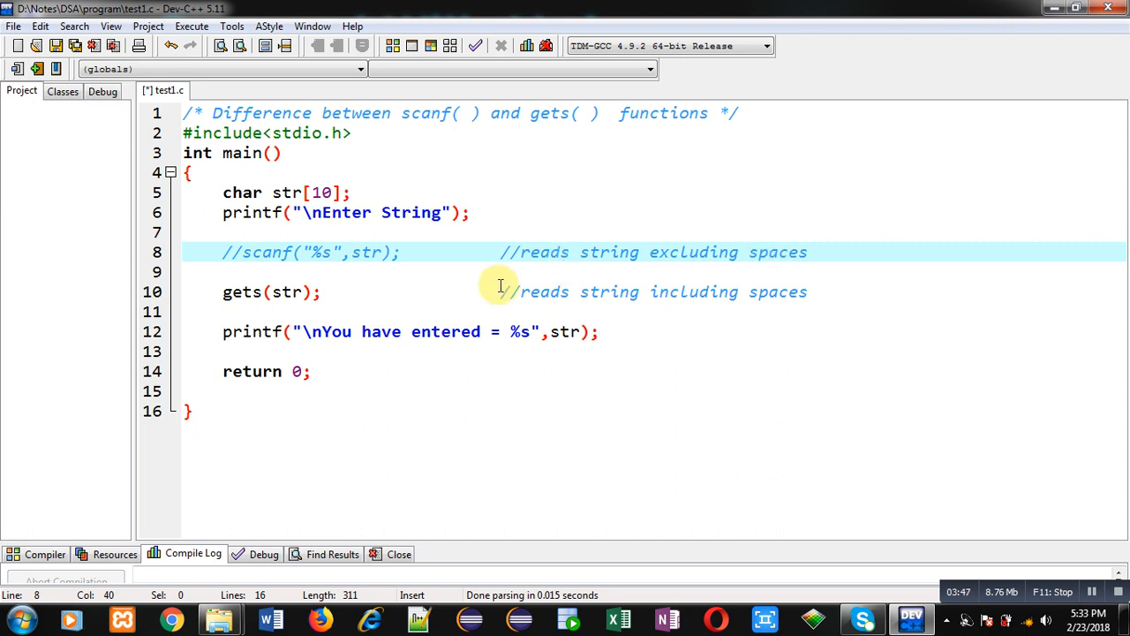
pyautogui.click(325, 291)
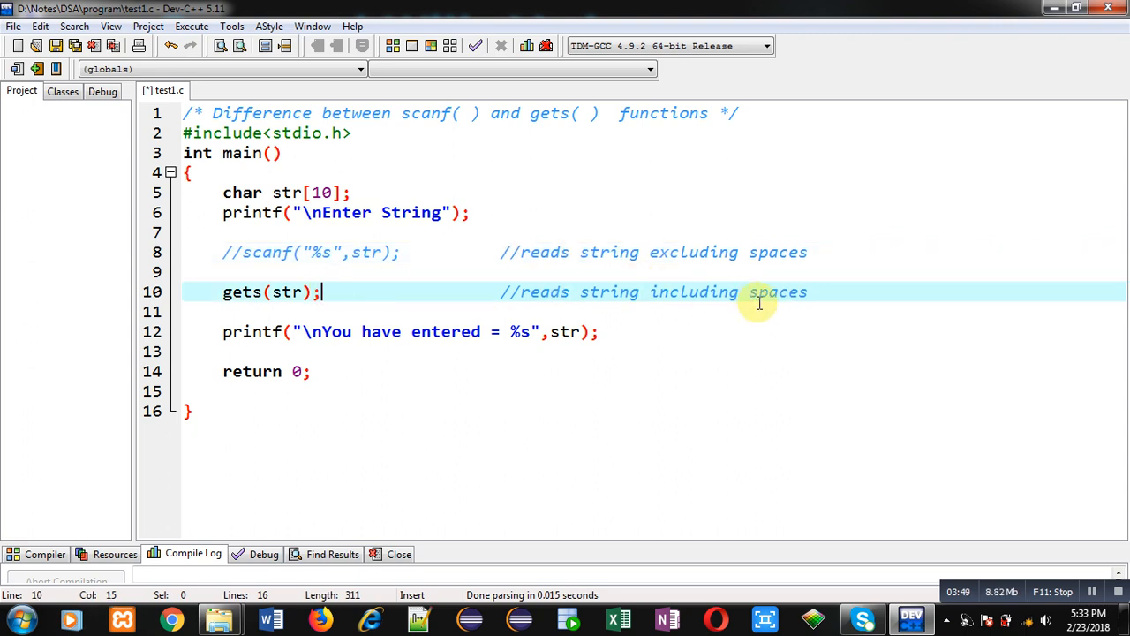
pyautogui.moveTo(477, 247)
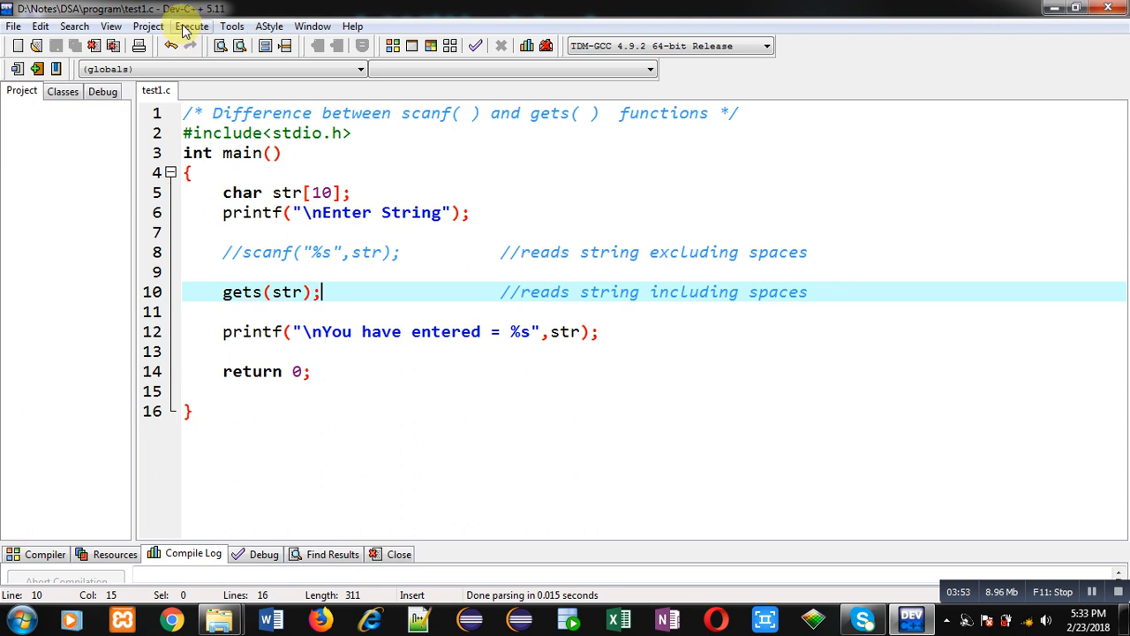
pyautogui.moveTo(233, 252)
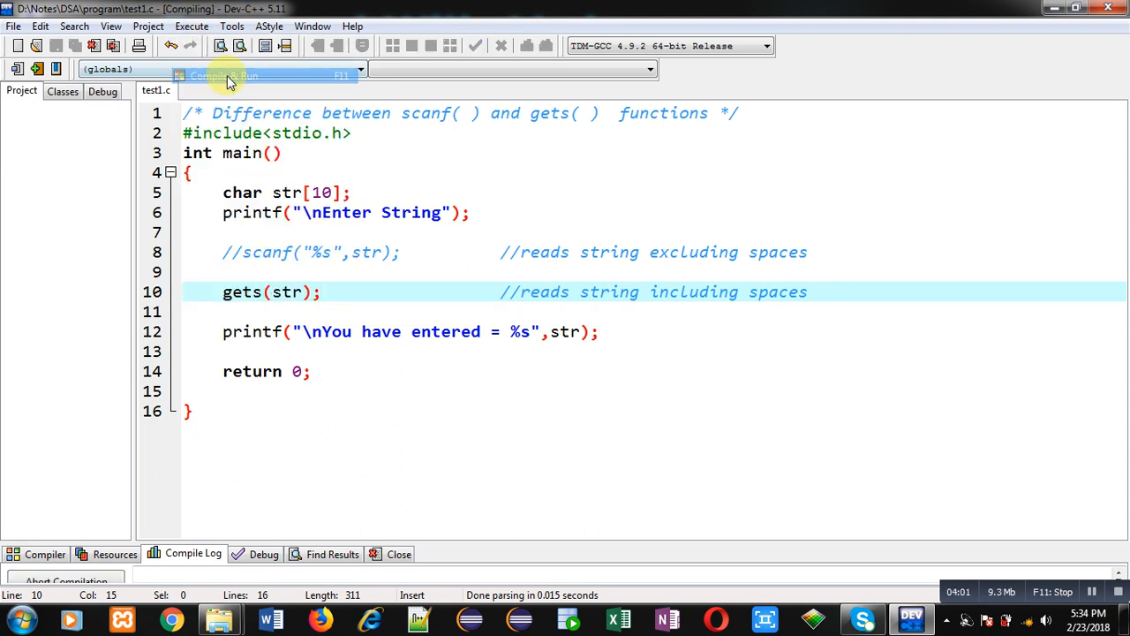
# - Run the program, enter A B in the console and see it echoed in full
pyautogui.click(231, 74)
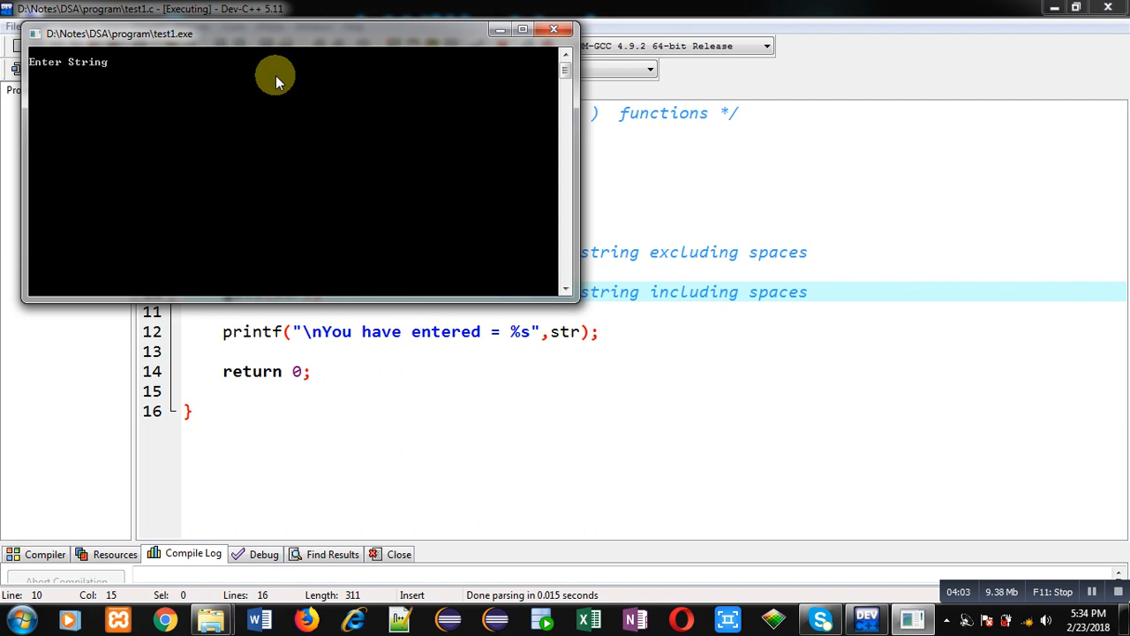
pyautogui.write('A B')
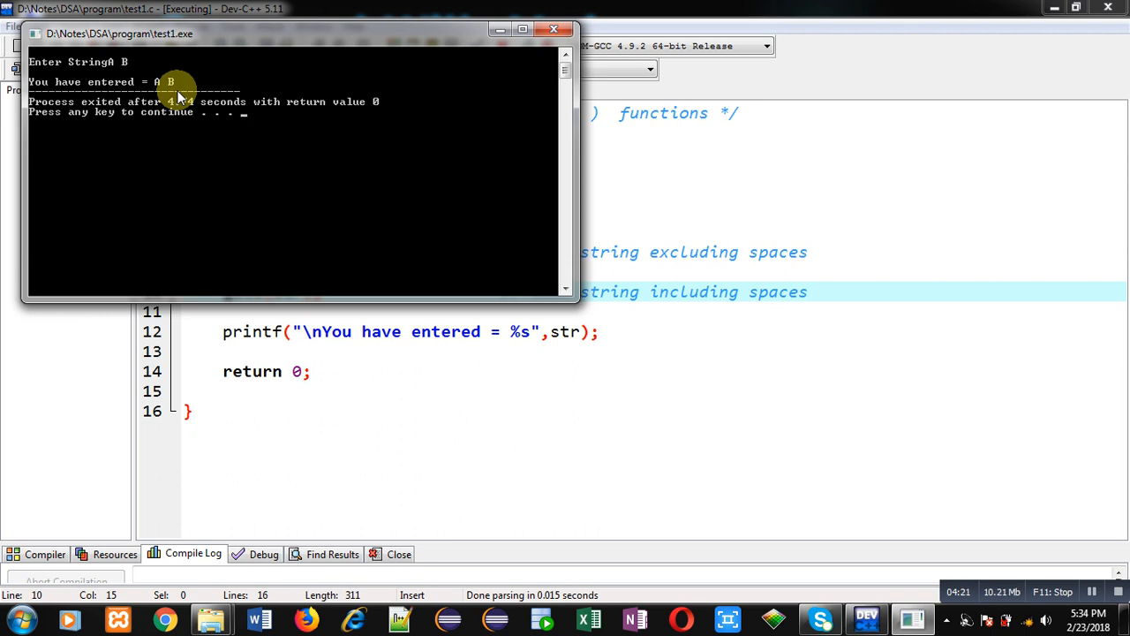
pyautogui.press('enter')
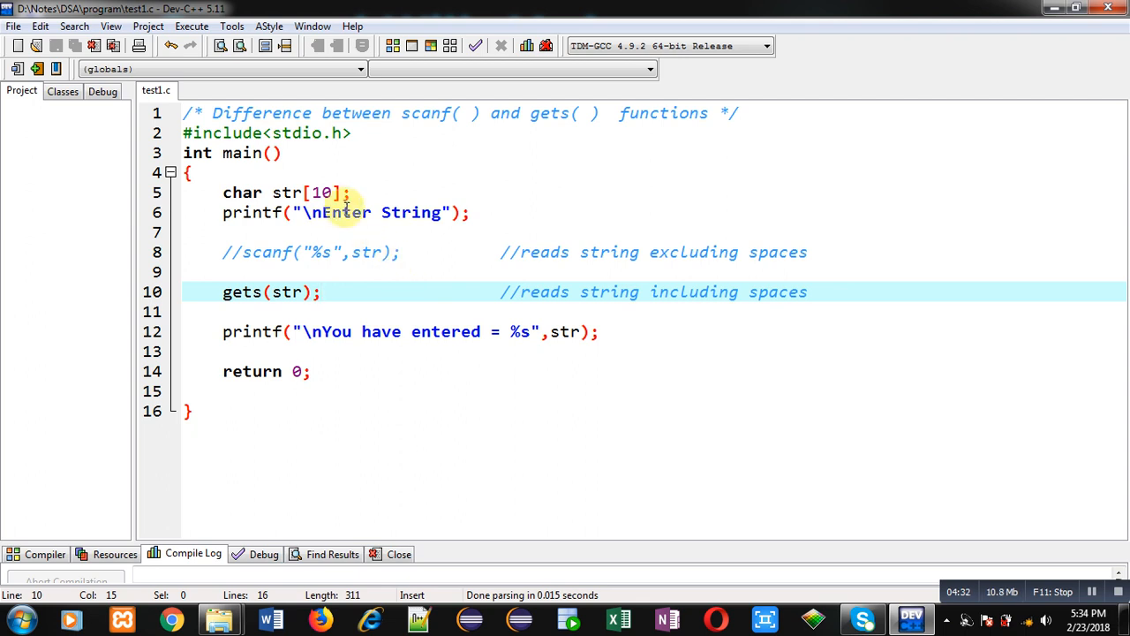
# - Enlarge str to 20, compile and run, enter Sanjay Gupta and see the full name echoed
pyautogui.write('20')
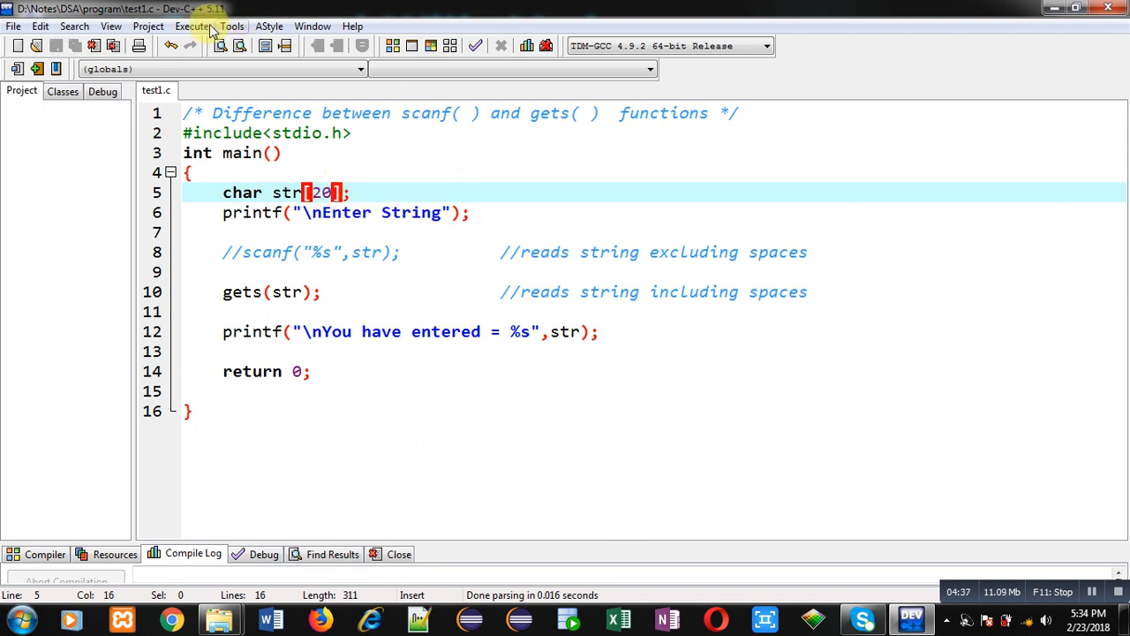
pyautogui.click(191, 26)
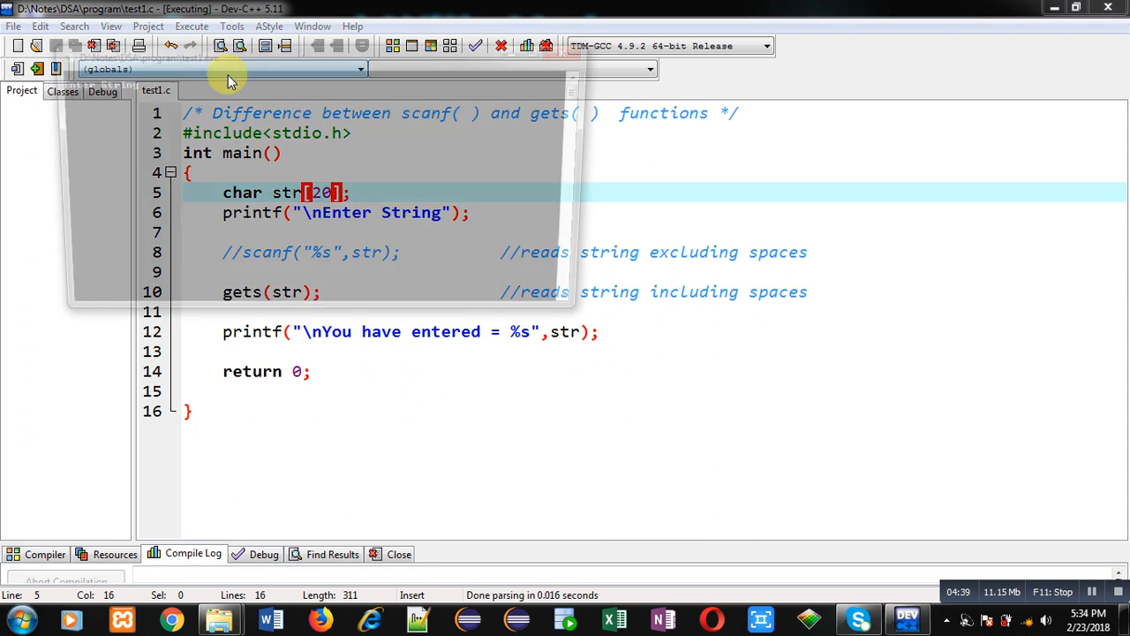
pyautogui.write('Sanjay')
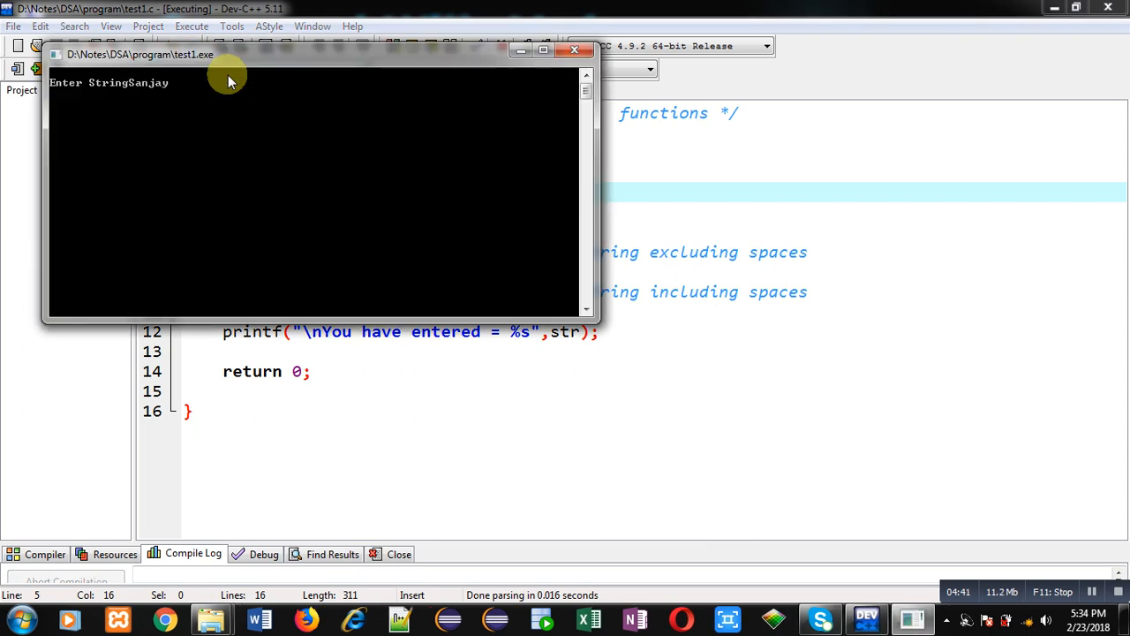
pyautogui.write('Gupta')
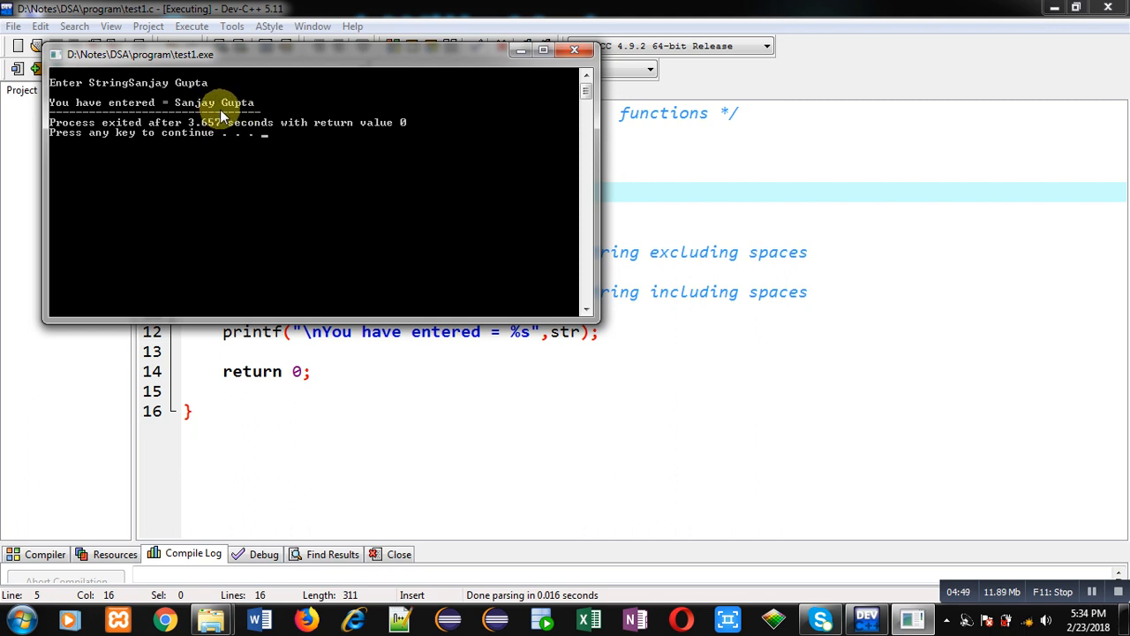
pyautogui.click(572, 50)
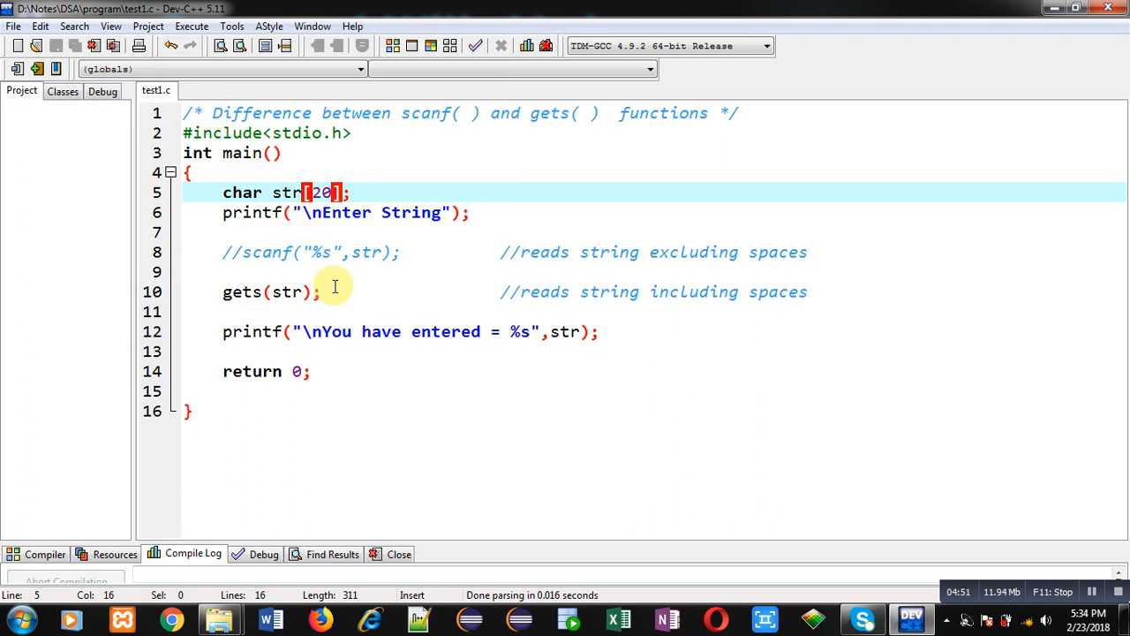
pyautogui.moveTo(325, 293)
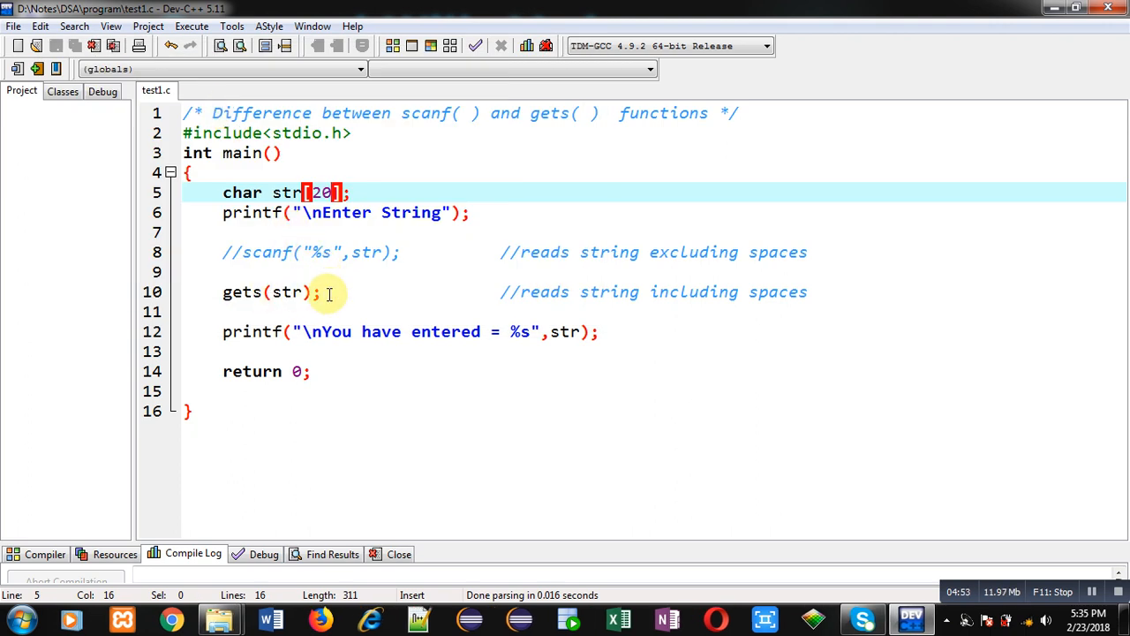
pyautogui.moveTo(443, 268)
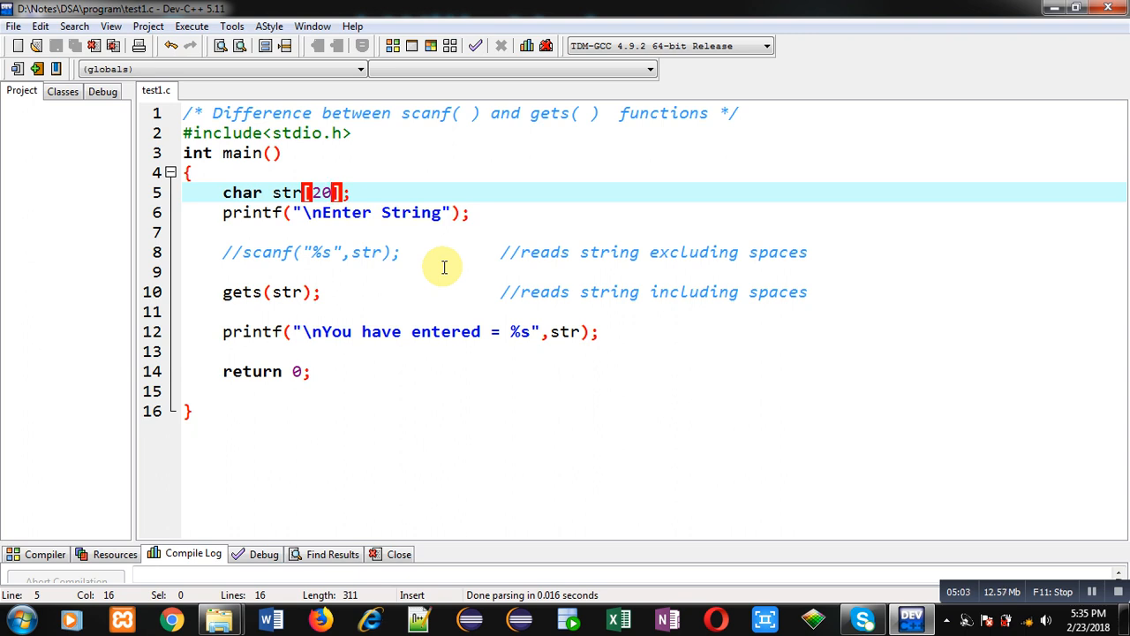
pyautogui.moveTo(568, 141)
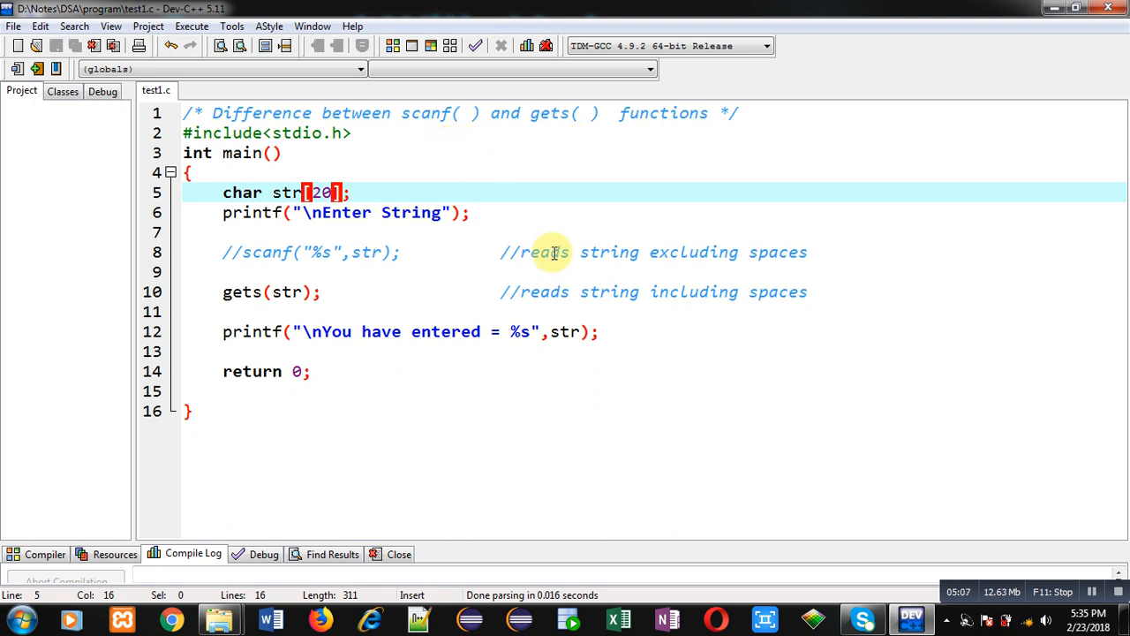
pyautogui.moveTo(473, 268)
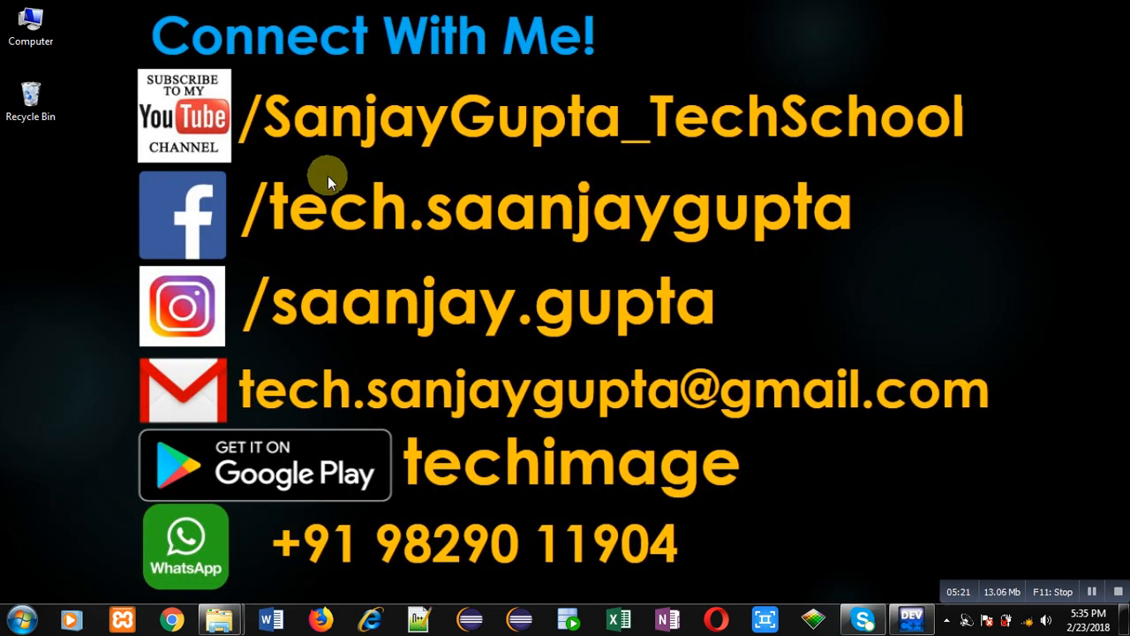
pyautogui.moveTo(224, 173)
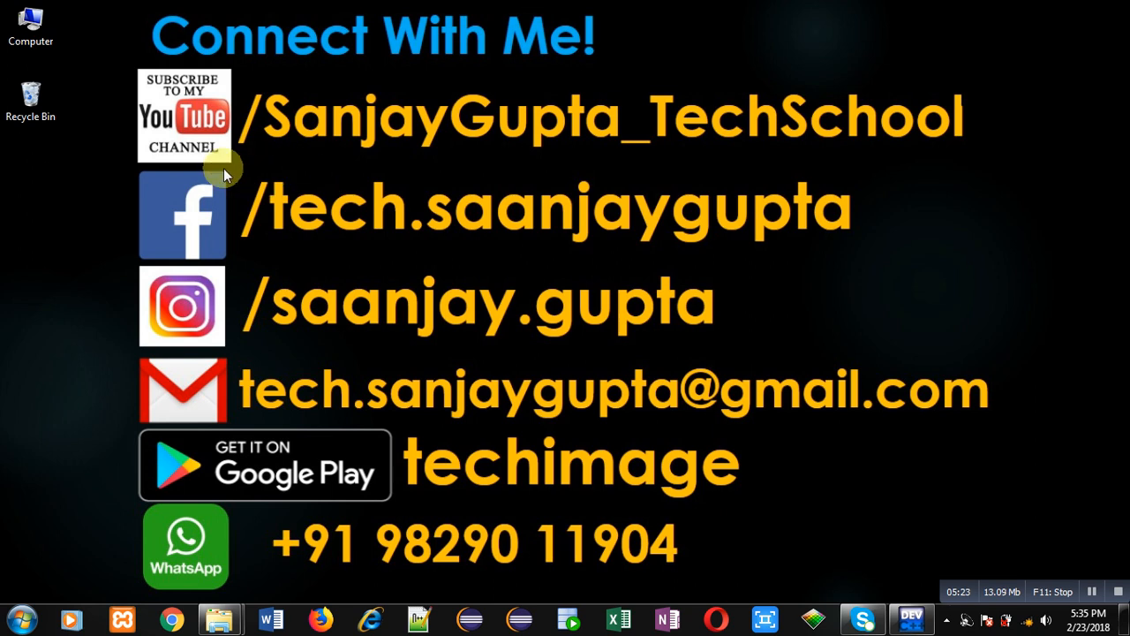
pyautogui.moveTo(245, 163)
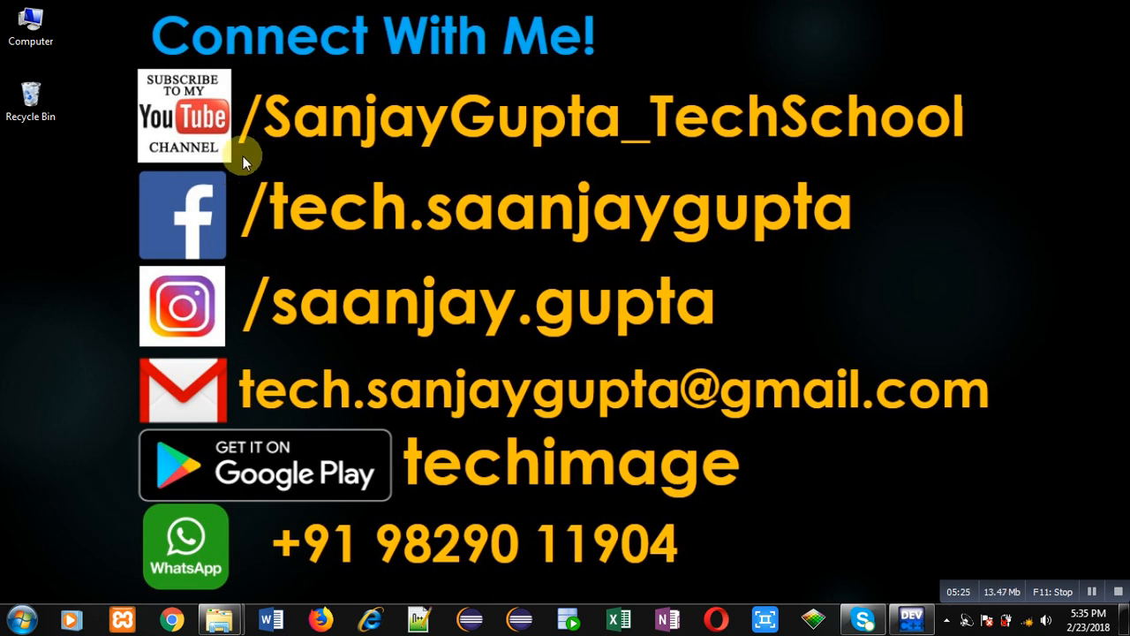
pyautogui.moveTo(282, 166)
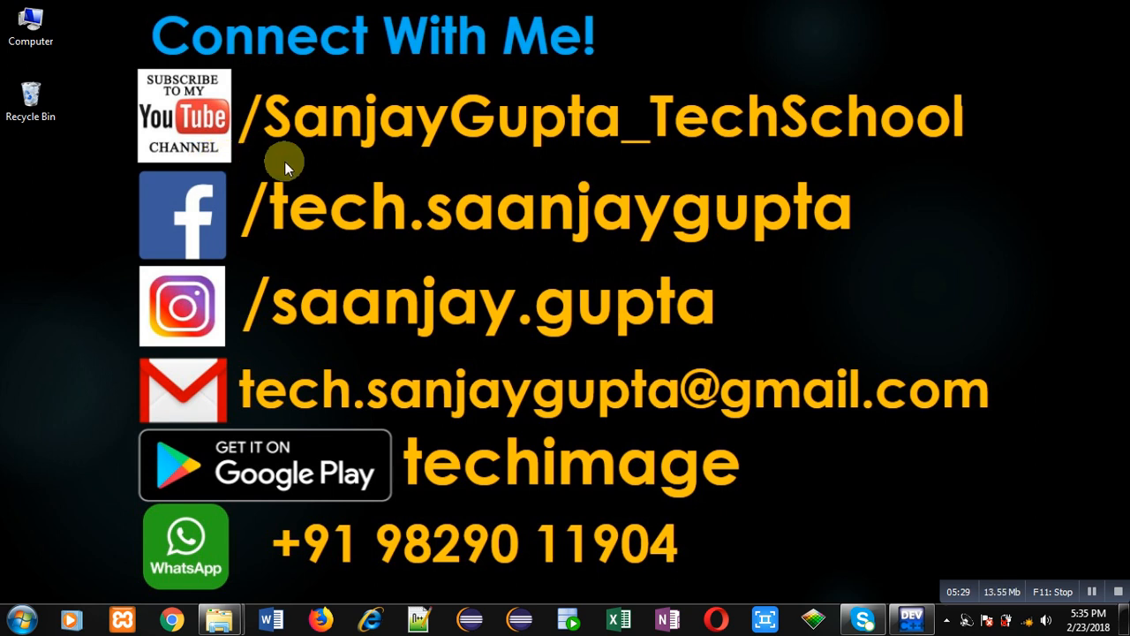
pyautogui.moveTo(611, 516)
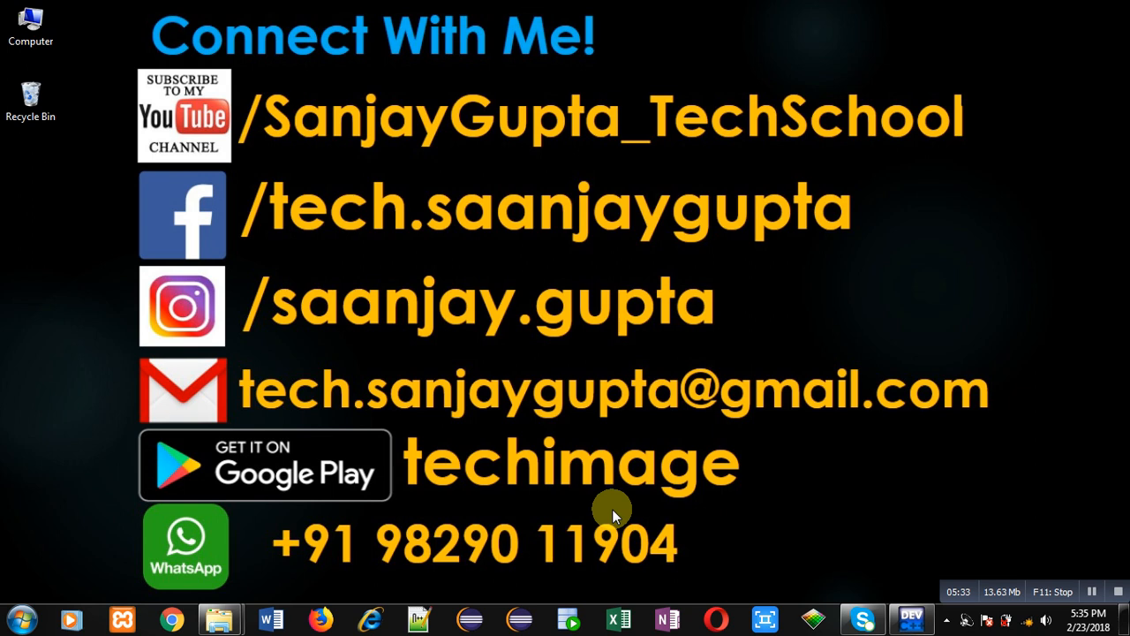
pyautogui.moveTo(1099, 561)
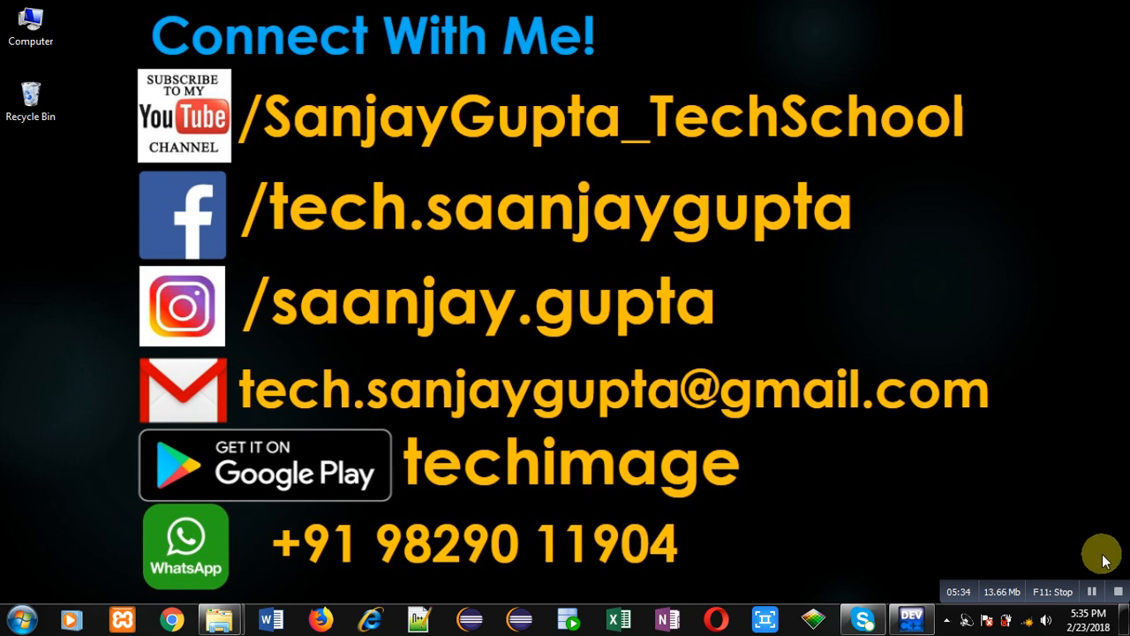